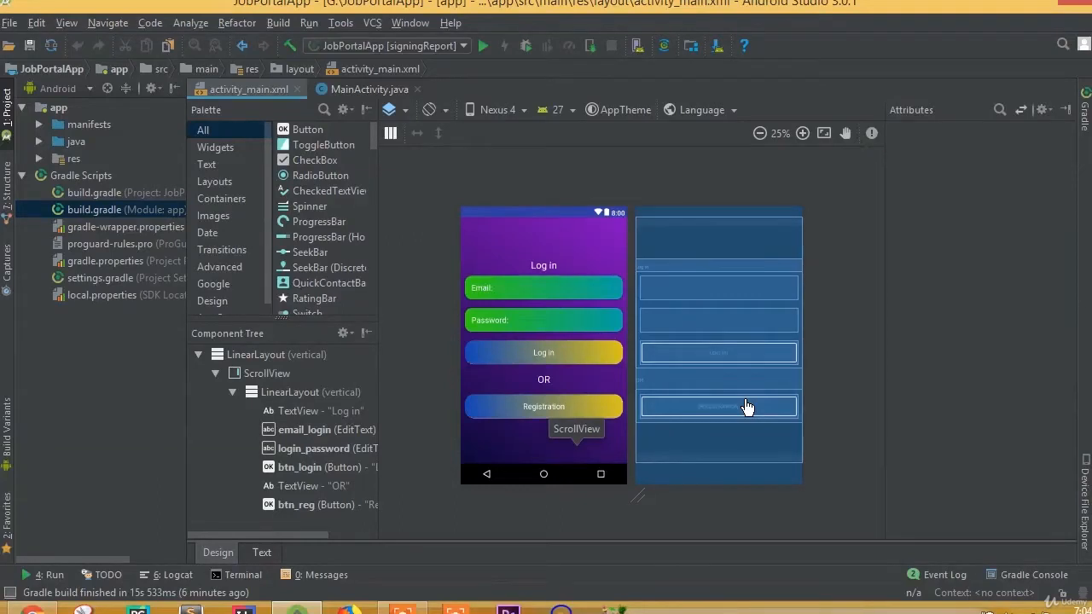
{"action": "mouse_move", "coordinate": [689, 422]}
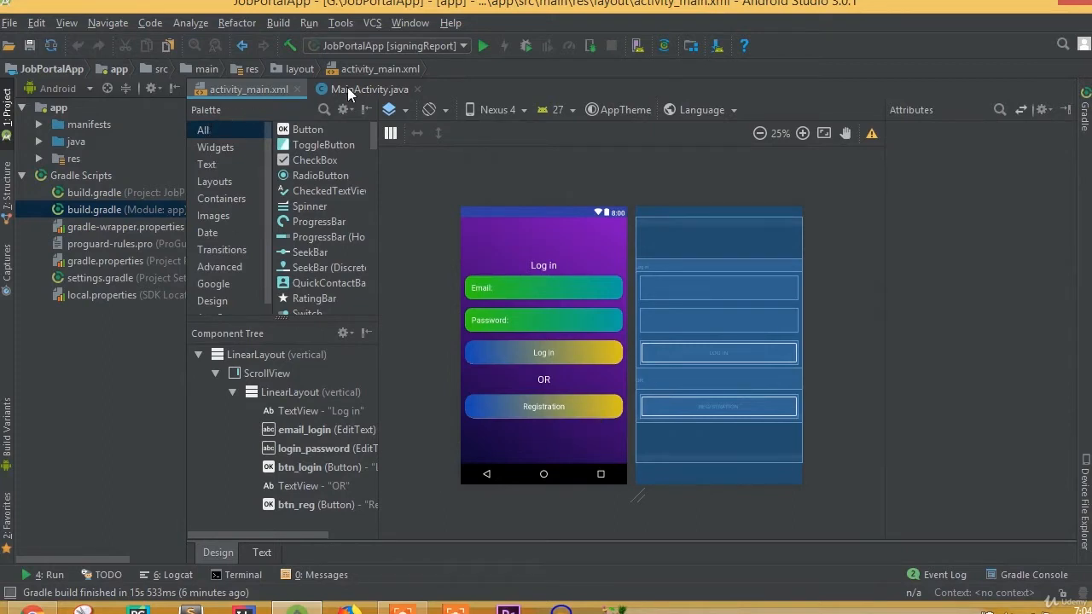
- Declare private EditText fields email and password at the top of MainActivity
{"action": "left_click", "coordinate": [368, 89]}
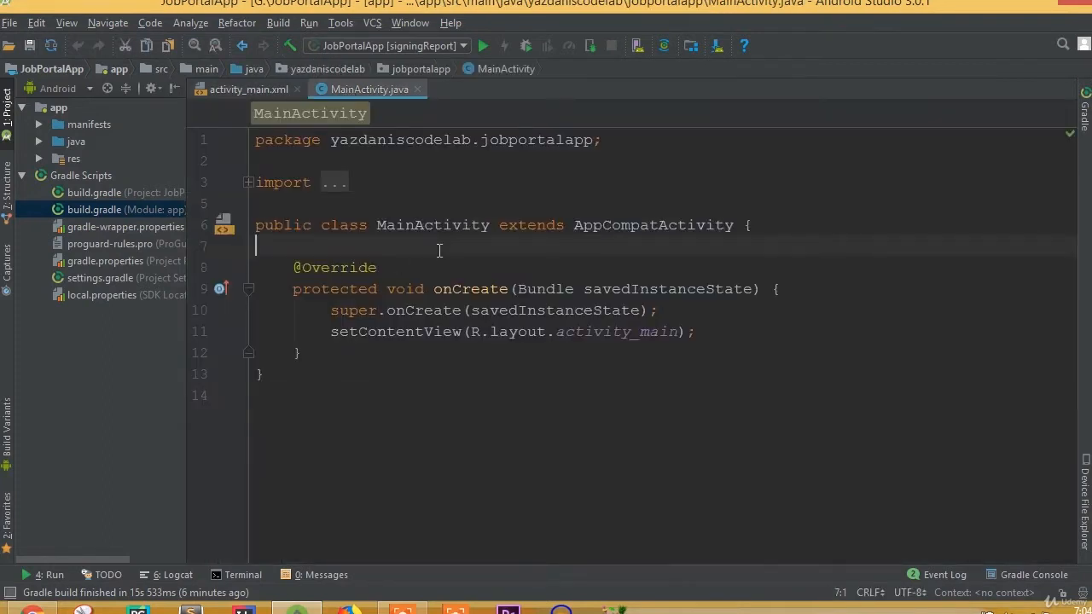
{"action": "key", "text": "enter"}
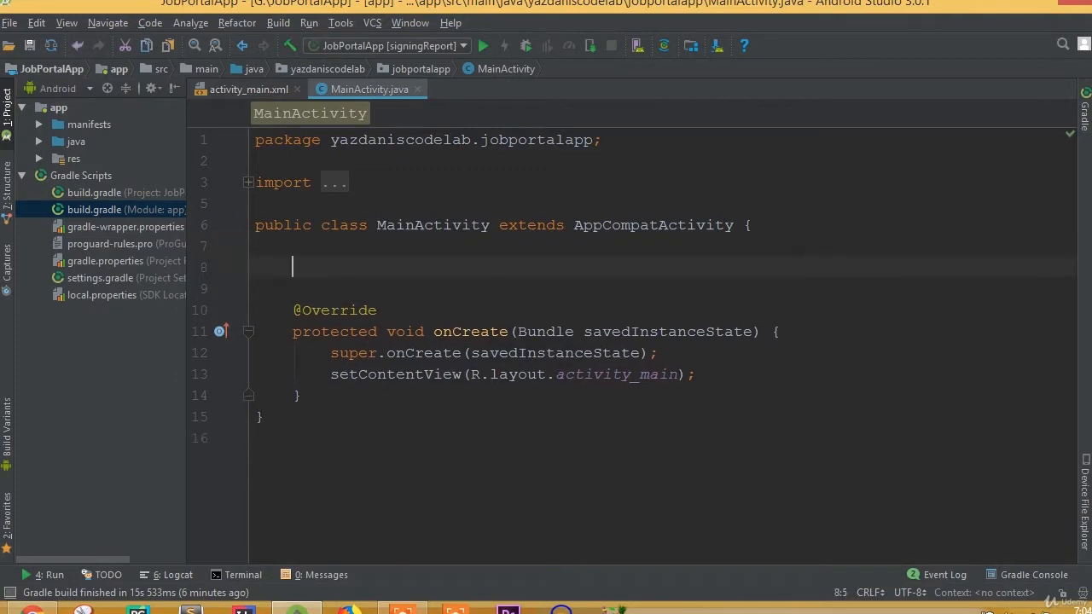
{"action": "type", "text": "pri"}
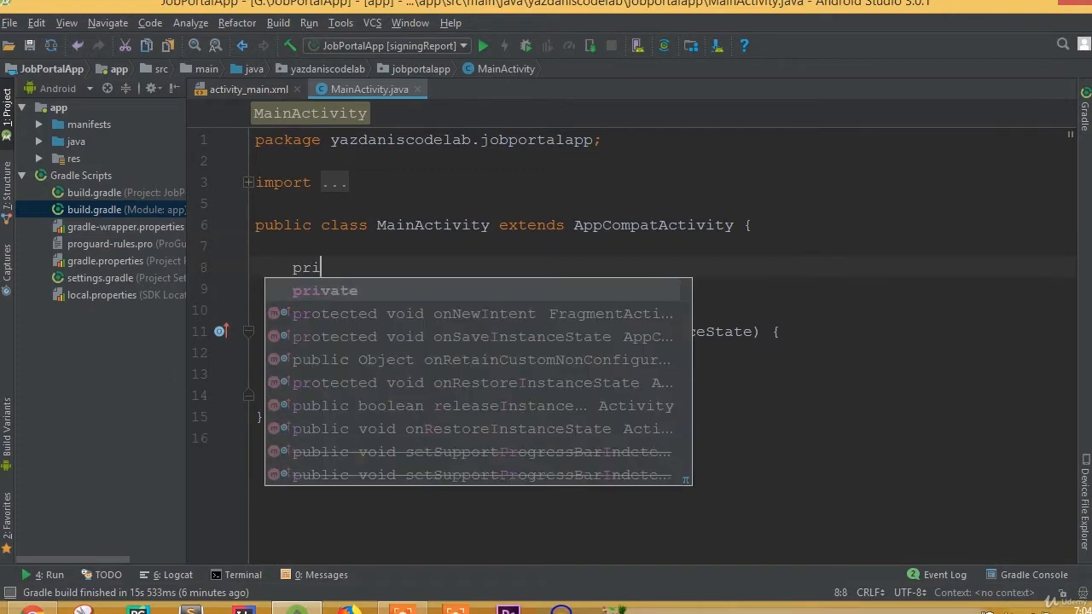
{"action": "type", "text": "vate E"}
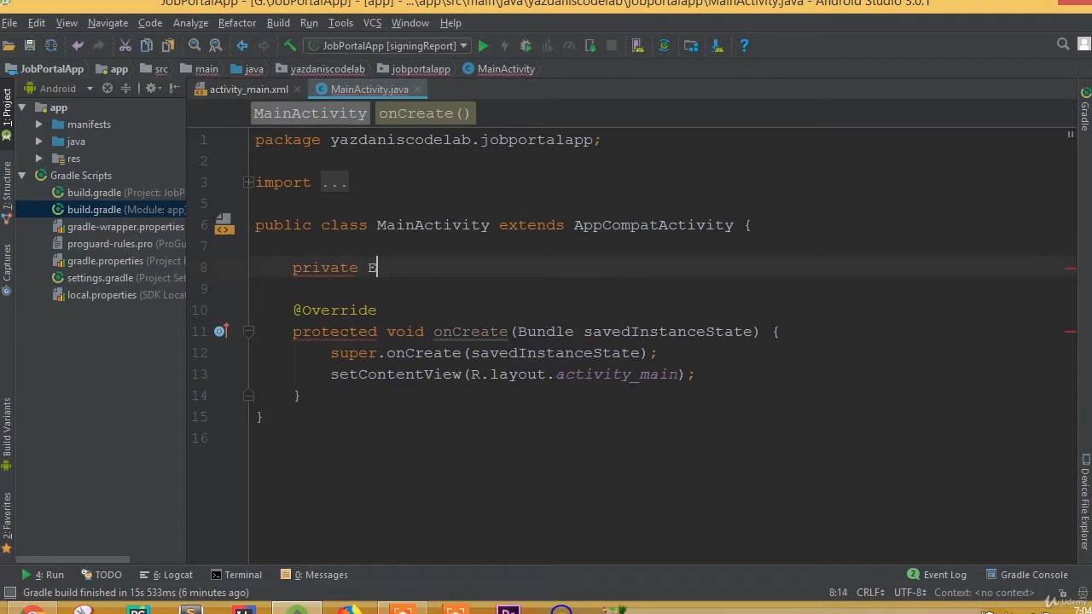
{"action": "type", "text": "ditText"}
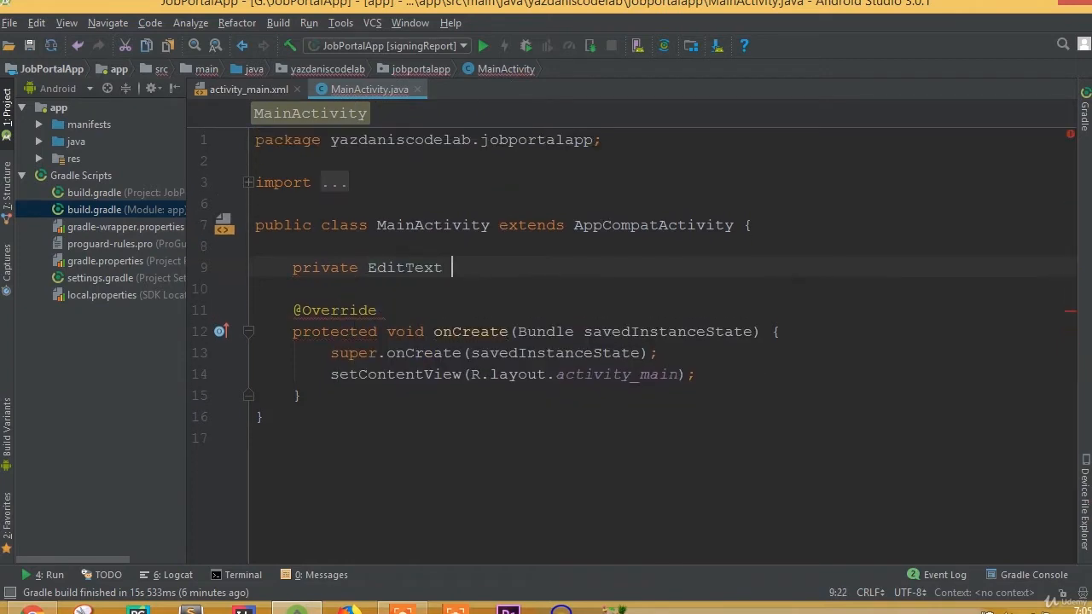
{"action": "type", "text": "ema"}
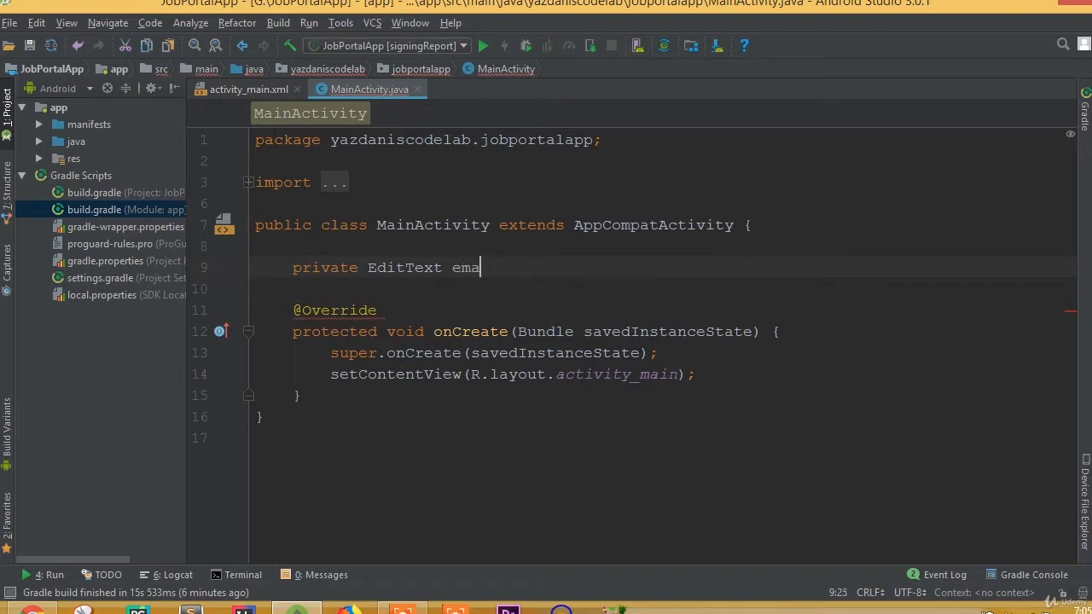
{"action": "type", "text": "il;\\npri"}
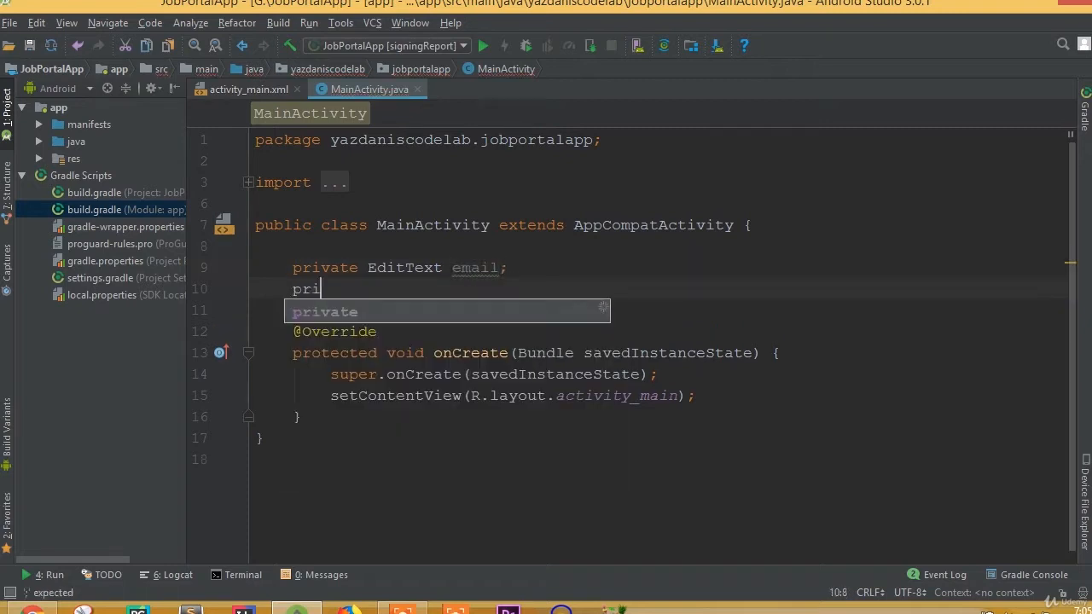
{"action": "type", "text": "private EditText"}
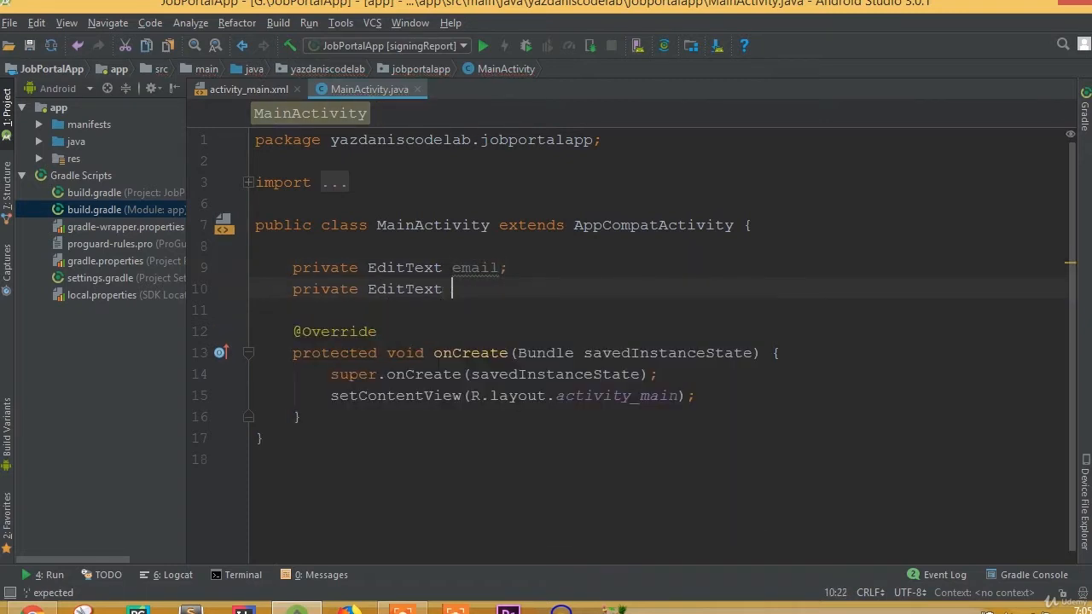
{"action": "type", "text": "password;"}
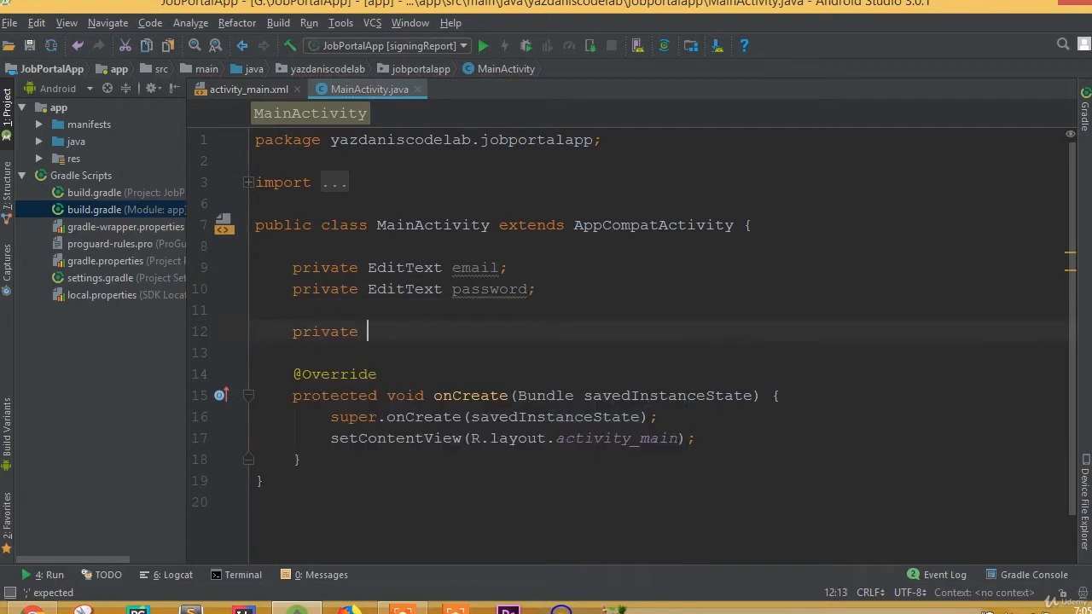
- Declare private Button fields btnLogin and btnRegistration below them
{"action": "type", "text": "But"}
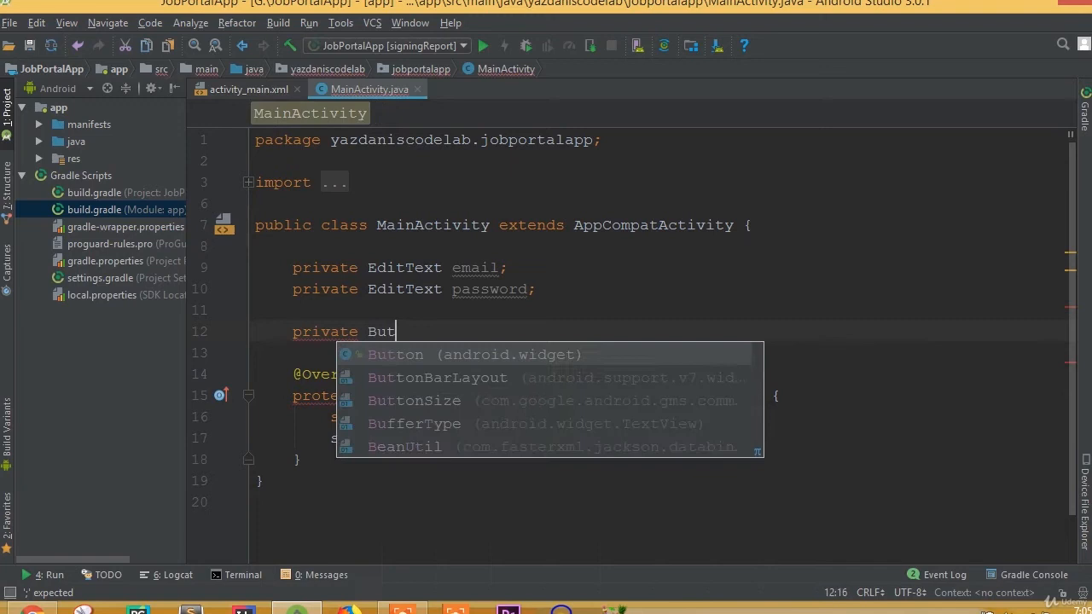
{"action": "type", "text": "ton btn"}
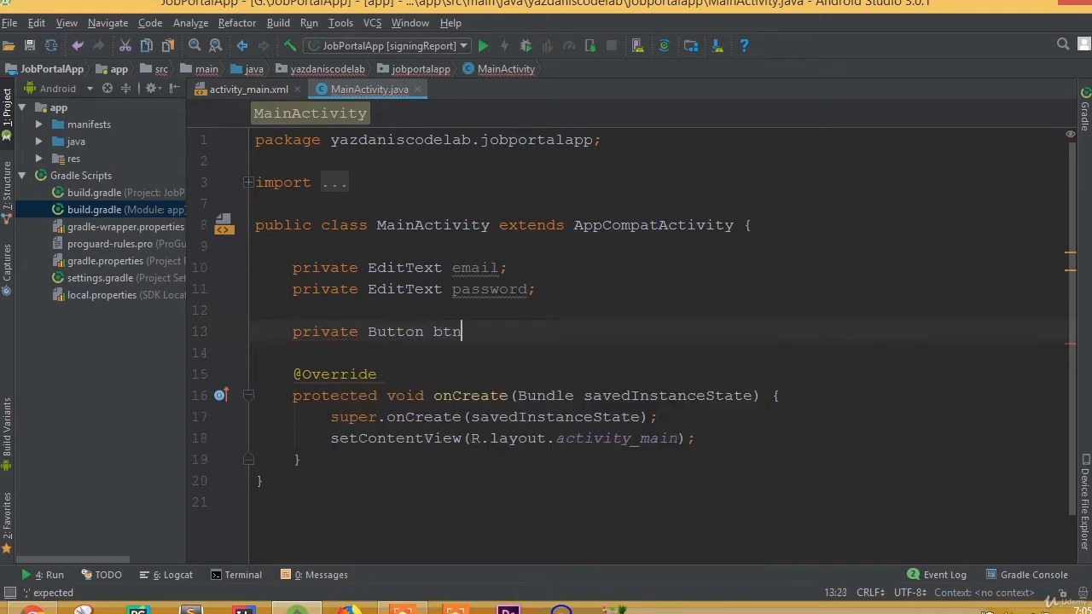
{"action": "type", "text": "Login"}
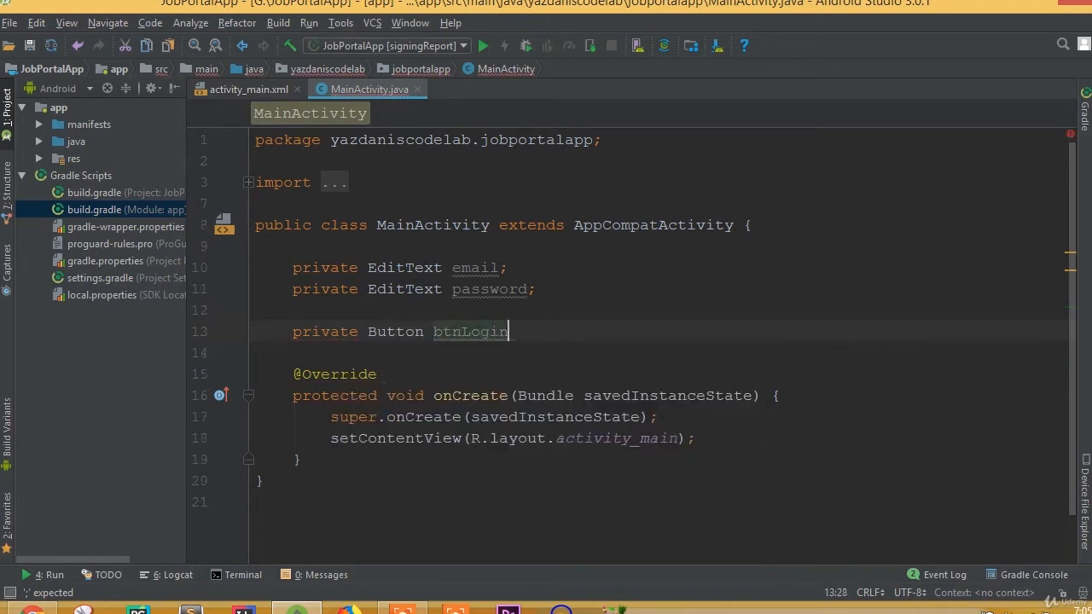
{"action": "type", "text": "private Button btn"}
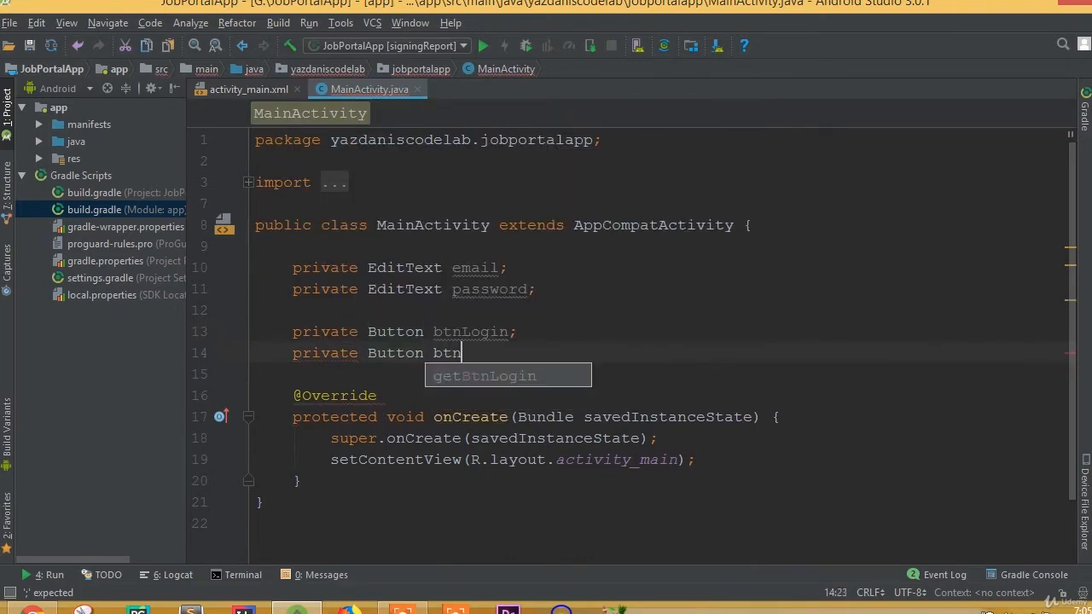
{"action": "type", "text": "Registr"}
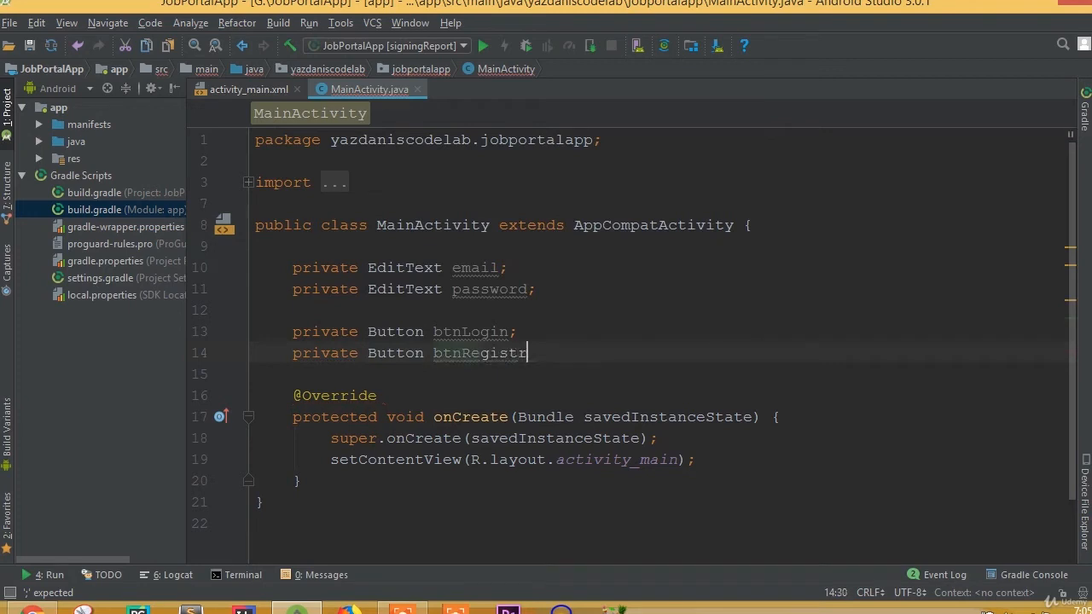
{"action": "type", "text": "ation;"}
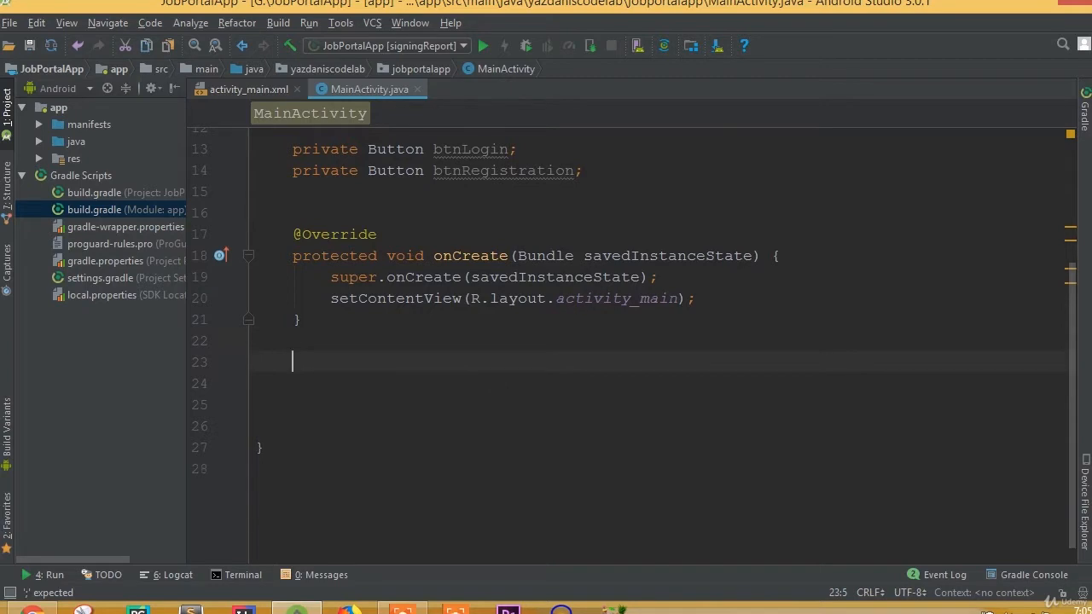
- Write an empty private void LoginFunction() and call LoginFunction() from onCreate after setContentView
{"action": "type", "text": "private"}
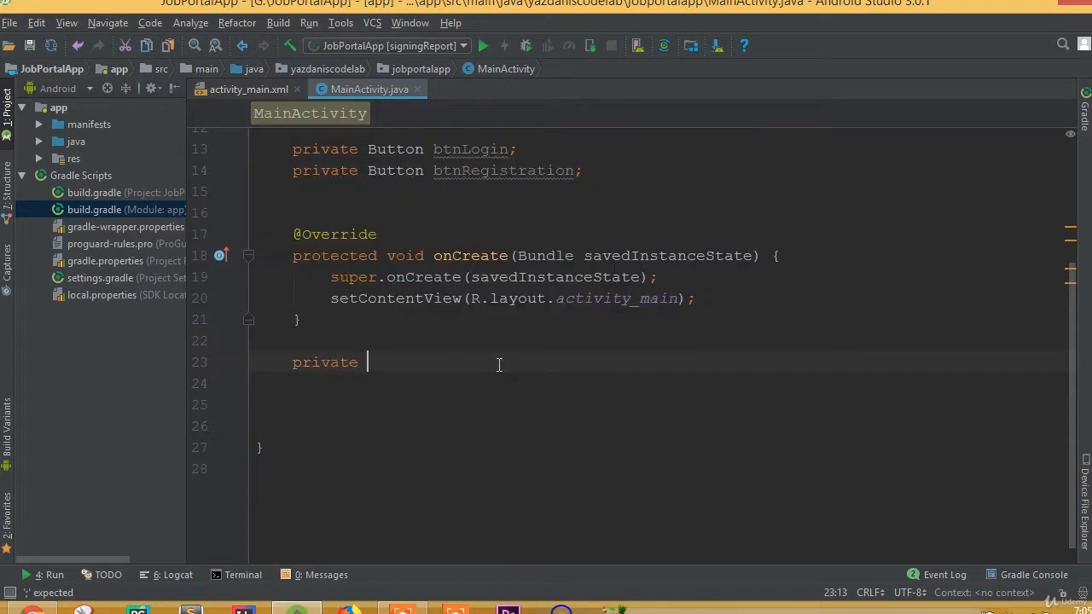
{"action": "type", "text": "void"}
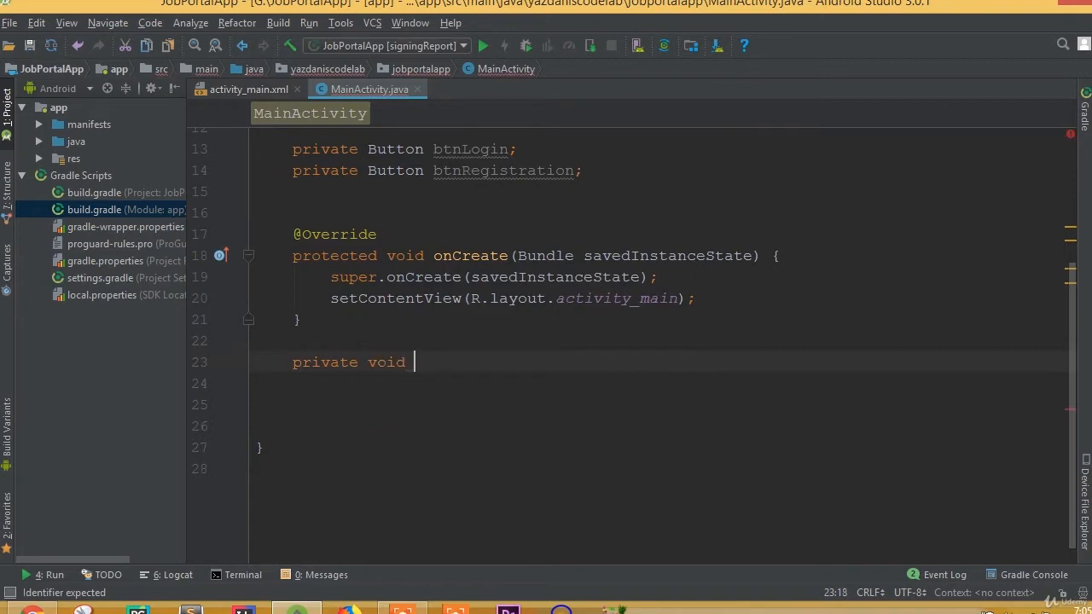
{"action": "type", "text": "LoginF"}
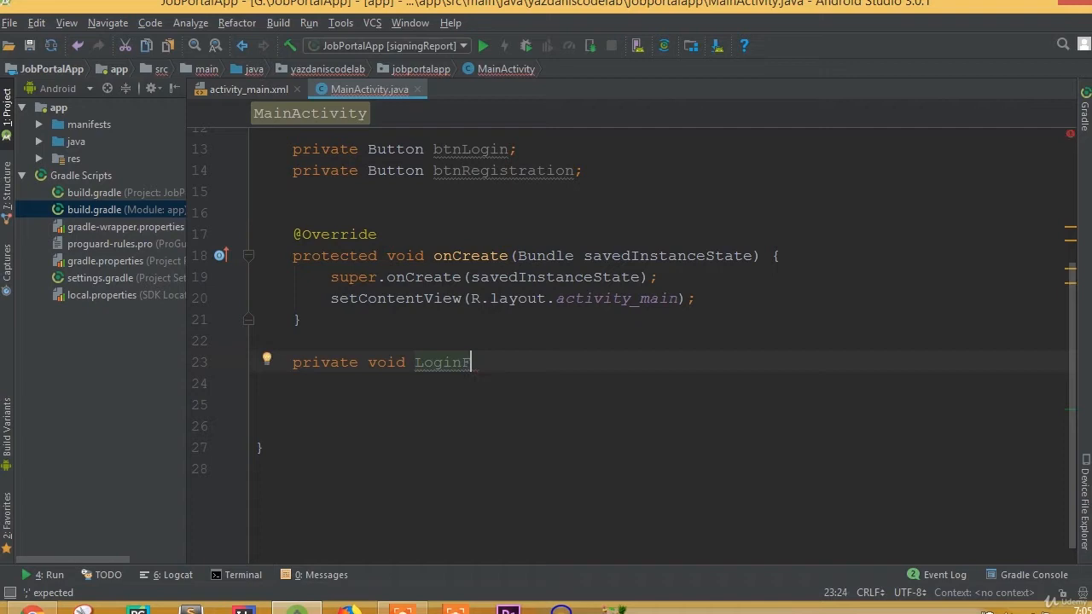
{"action": "type", "text": "unction(){"}
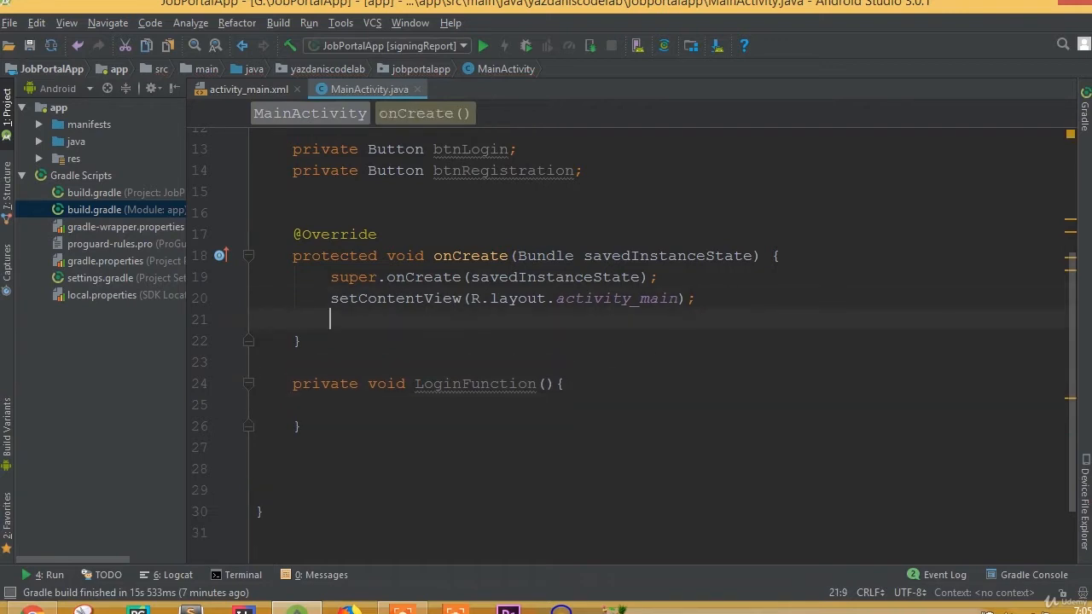
{"action": "type", "text": "LoginFunction();"}
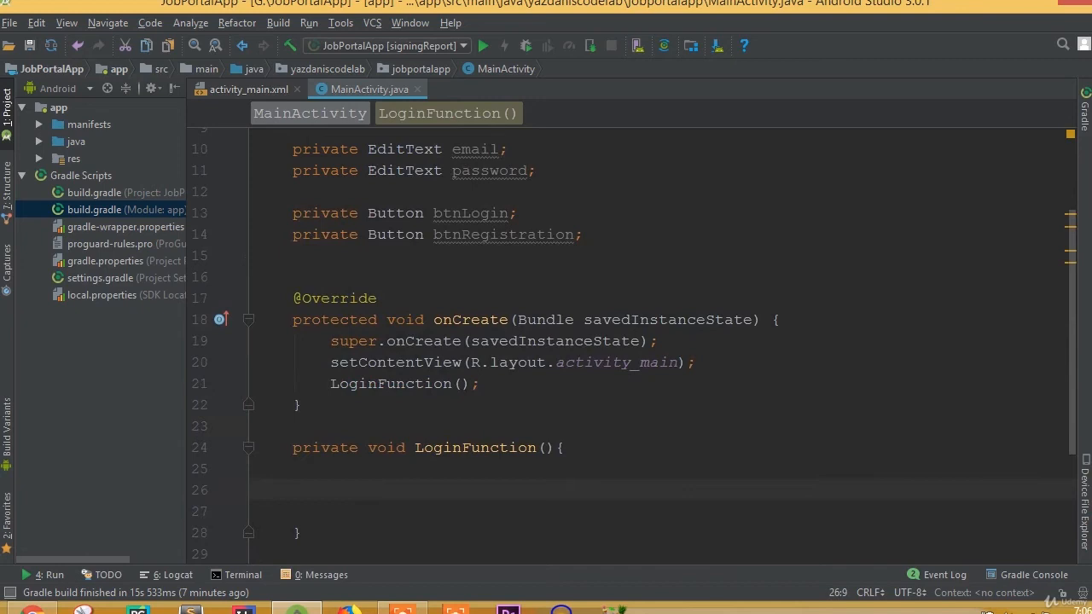
- Assign email = findViewById(R.id.email_login) inside LoginFunction via code completion
{"action": "type", "text": "email"}
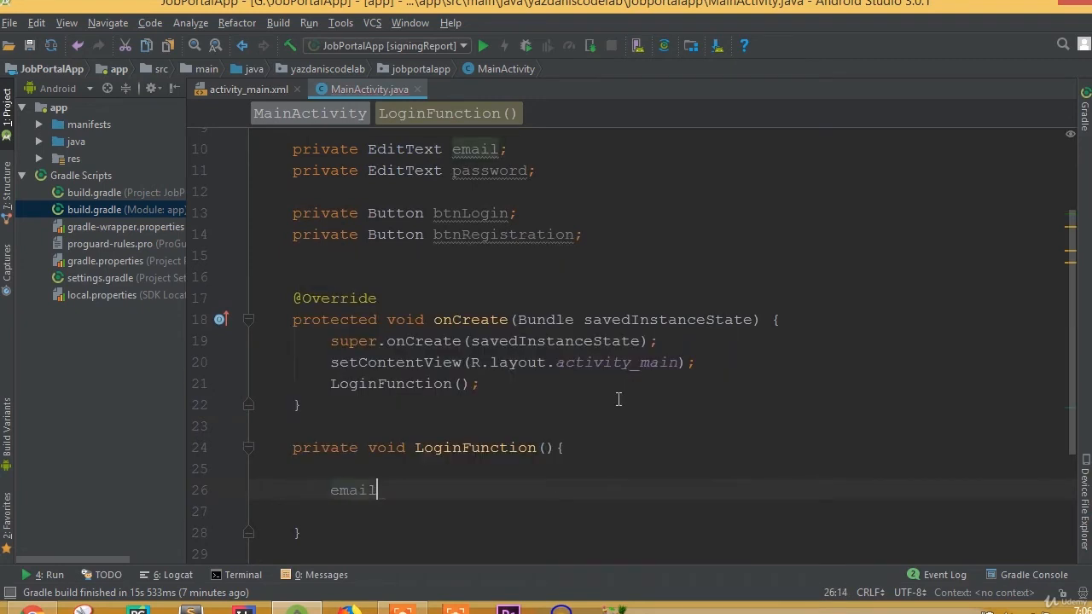
{"action": "type", "text": "=findViewById(R"}
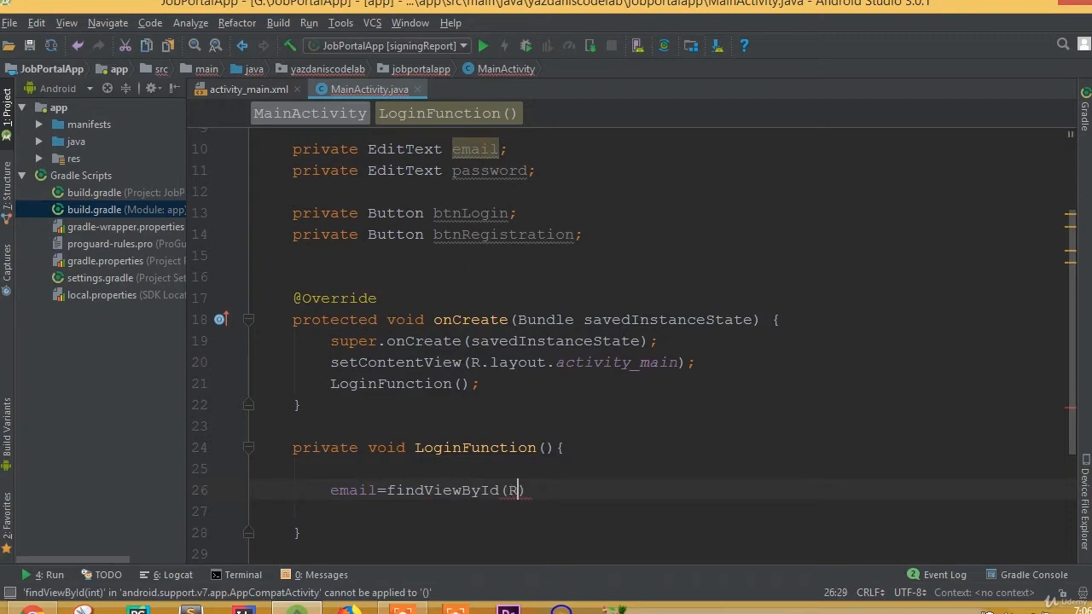
{"action": "type", "text": ".id."}
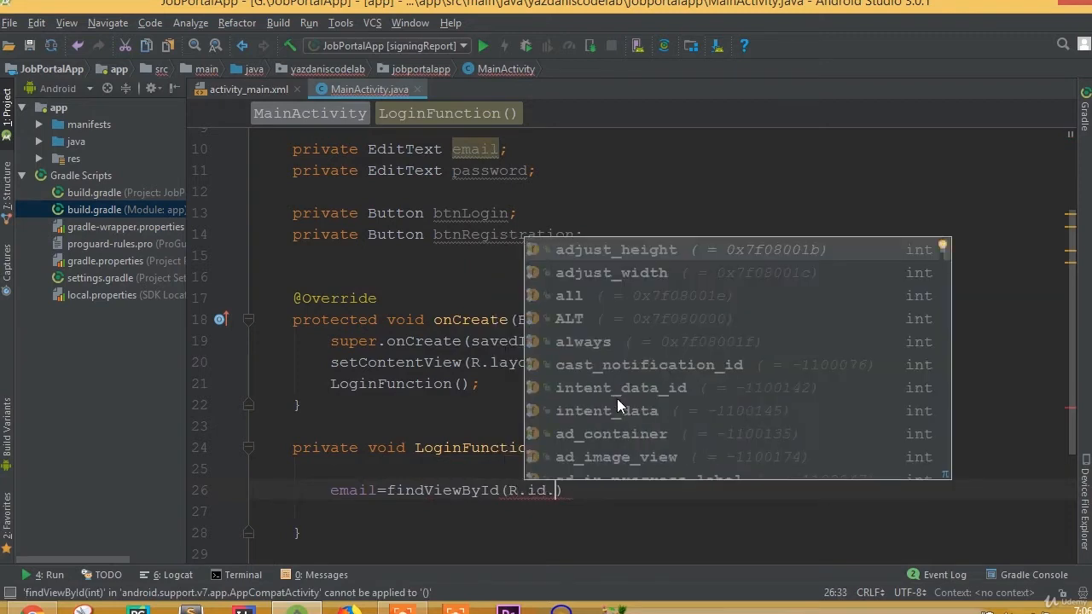
{"action": "type", "text": "email_login"}
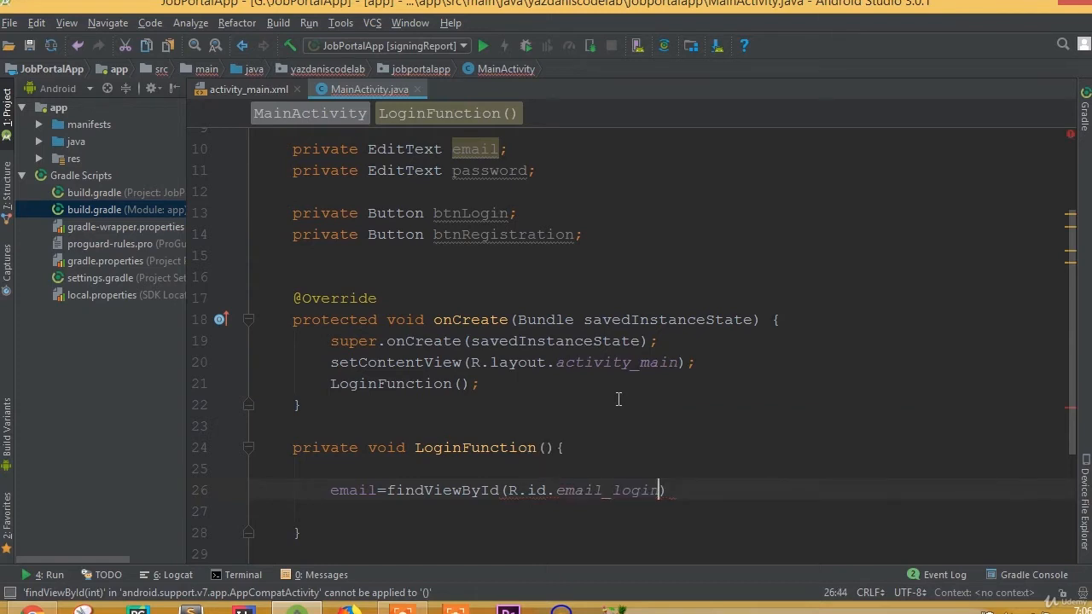
- Check the email_login ID in activity_main.xml and finish the email findViewById statement with it
{"action": "left_click", "coordinate": [248, 88]}
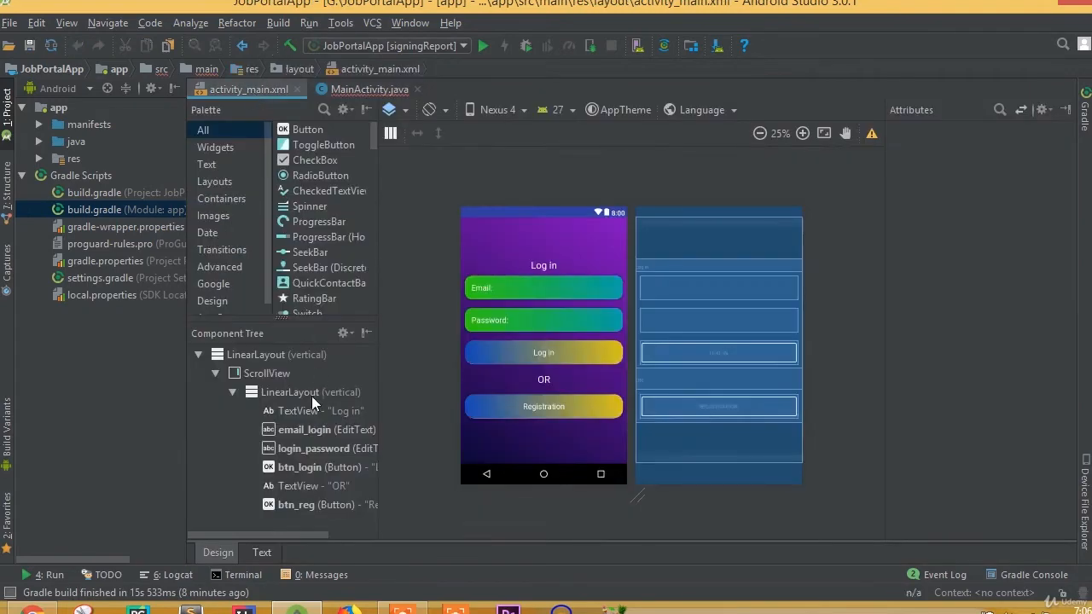
{"action": "left_click", "coordinate": [260, 551]}
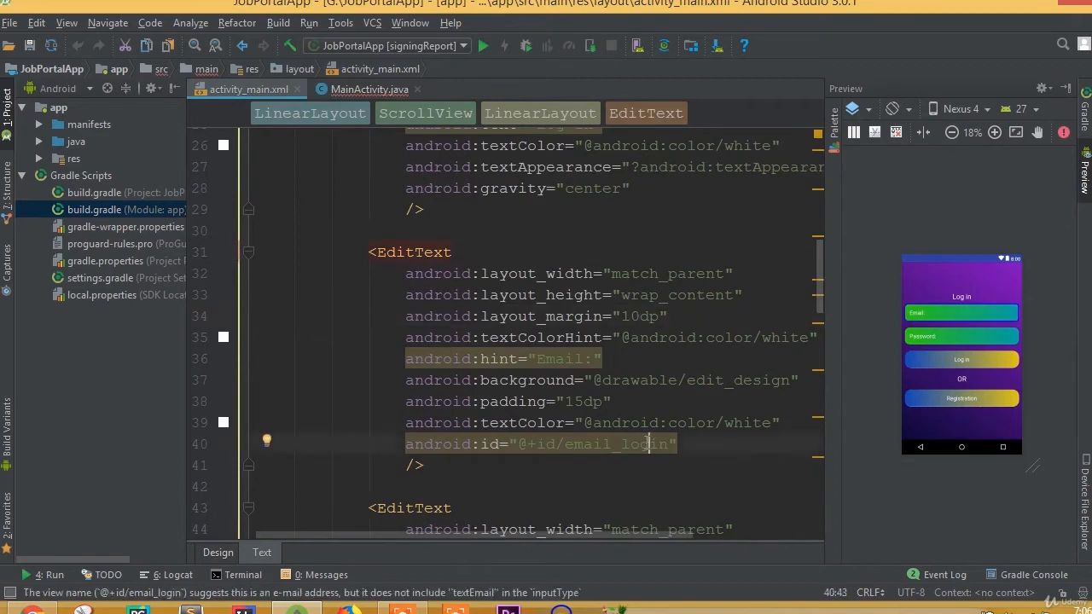
{"action": "left_click", "coordinate": [369, 88]}
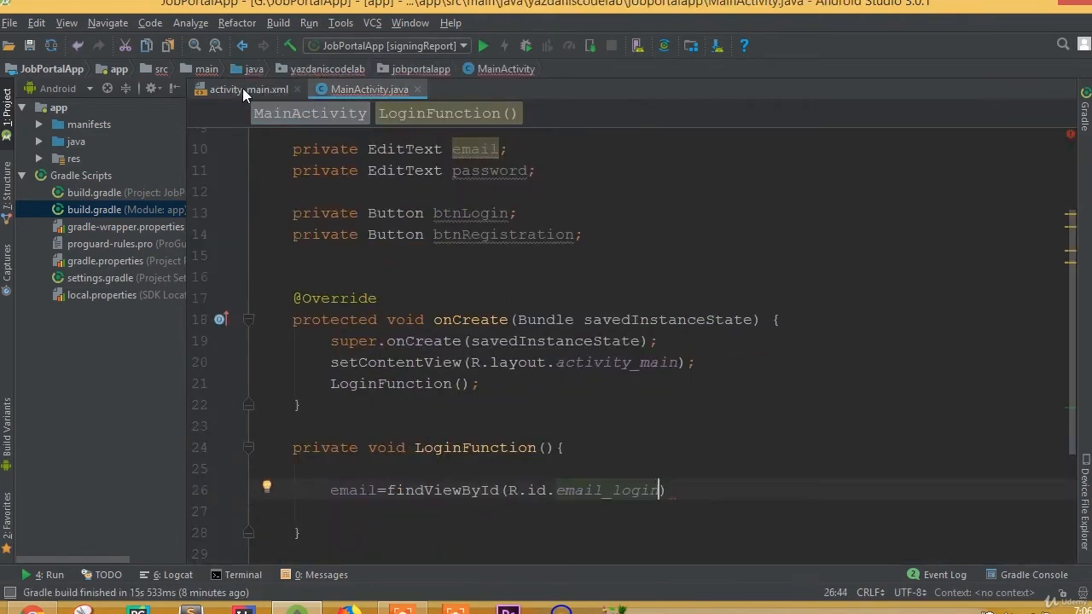
{"action": "left_click", "coordinate": [248, 89]}
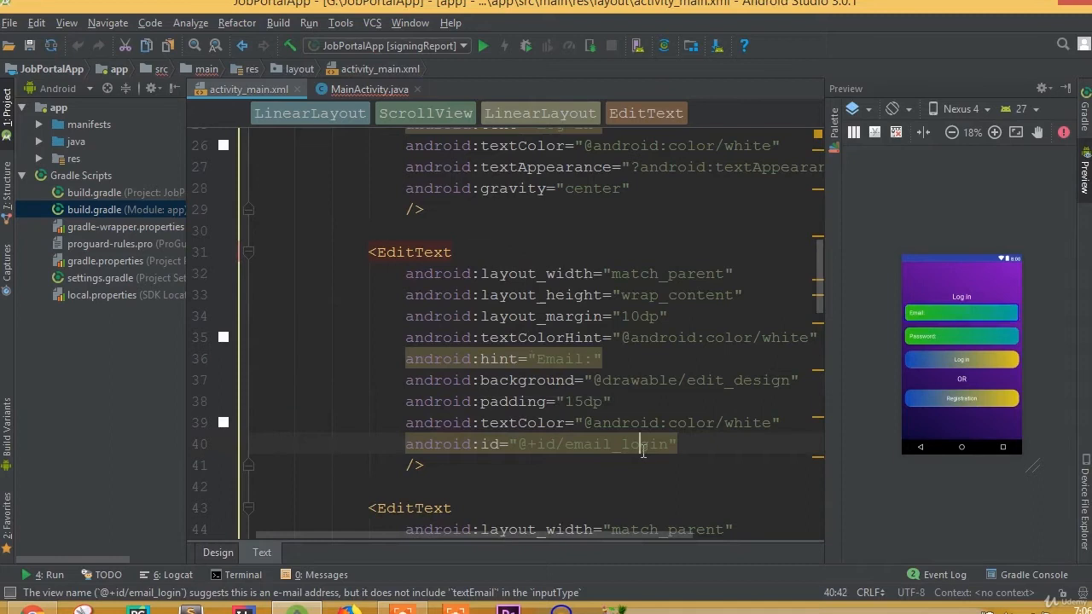
{"action": "double_click", "coordinate": [614, 444]}
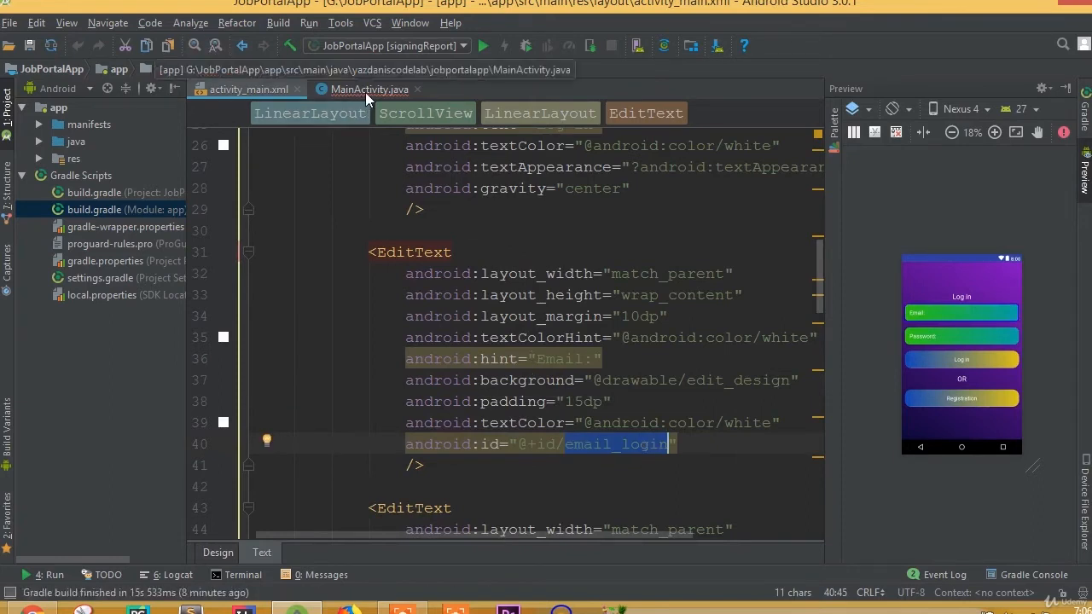
{"action": "left_click", "coordinate": [368, 89]}
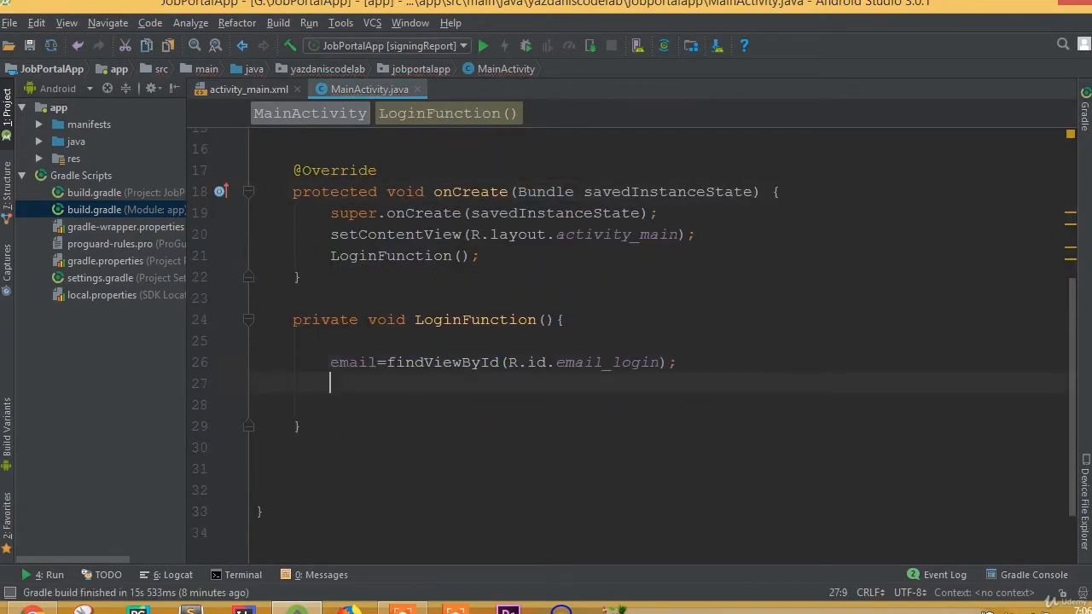
- Assign password = findViewById(R.id.login_password); choosing login_password from autocomplete
{"action": "type", "text": "password"}
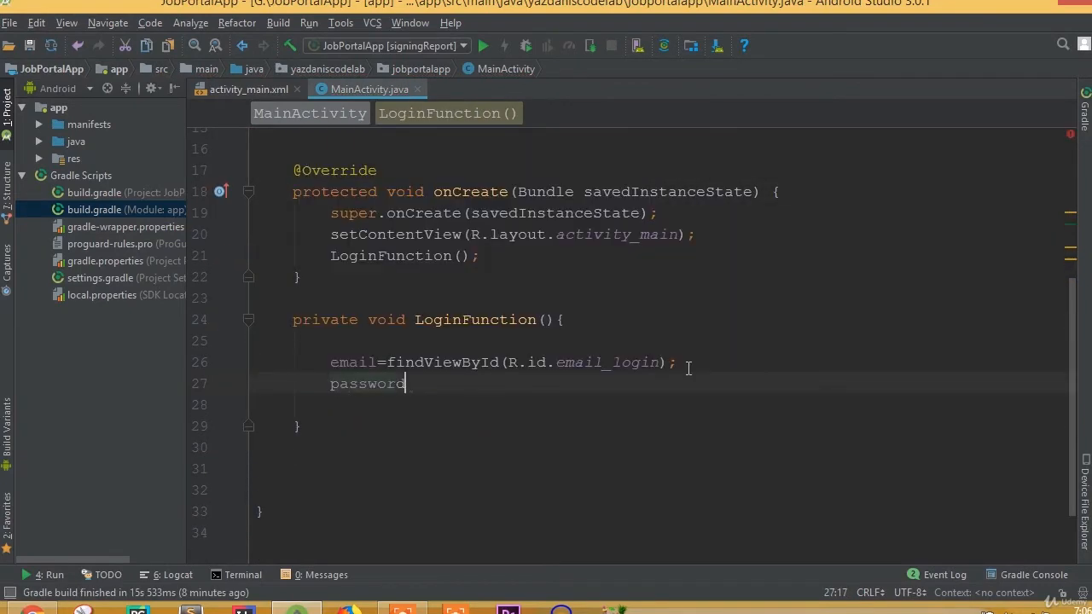
{"action": "type", "text": "=findViewById("}
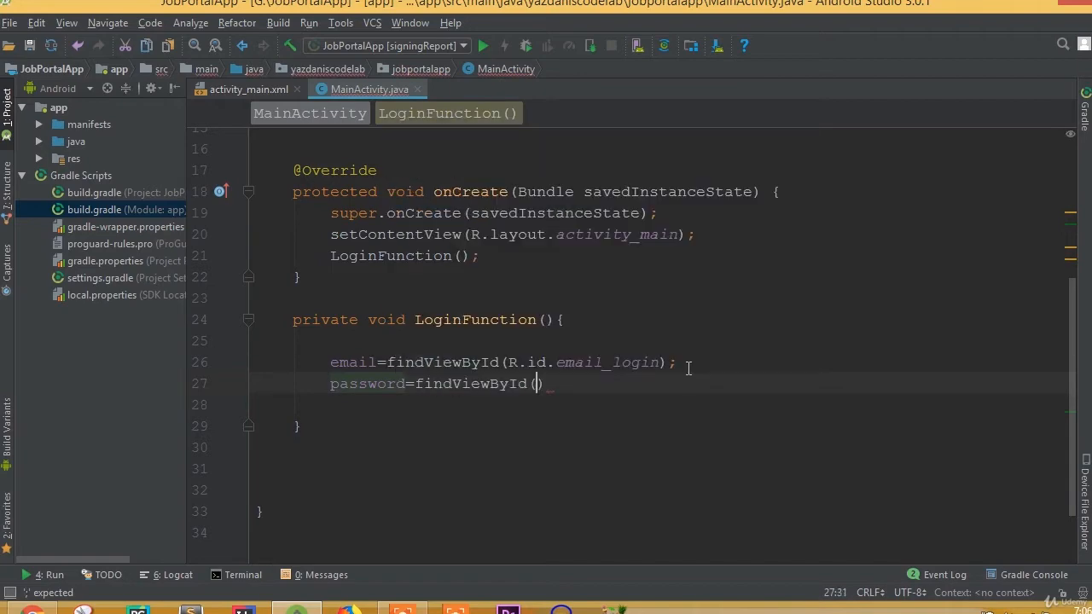
{"action": "type", "text": "R.id."}
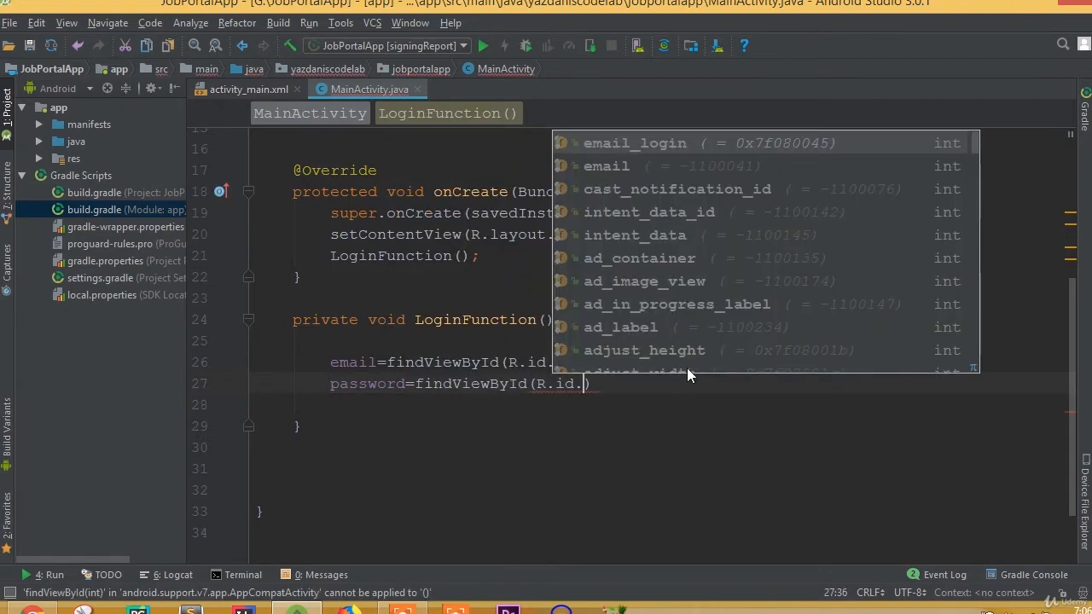
{"action": "type", "text": "pas"}
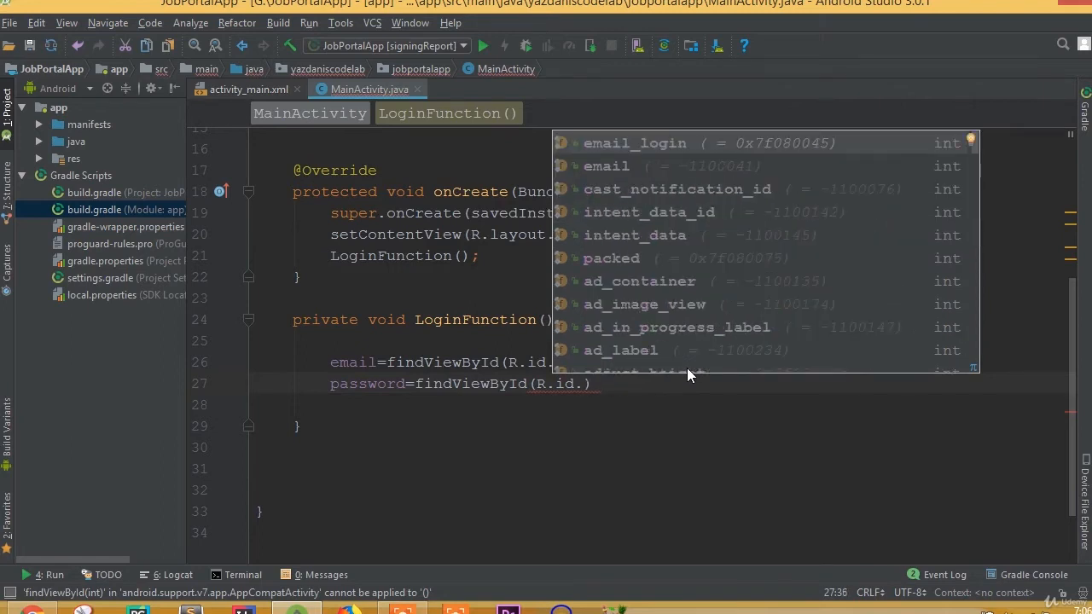
{"action": "type", "text": "log"}
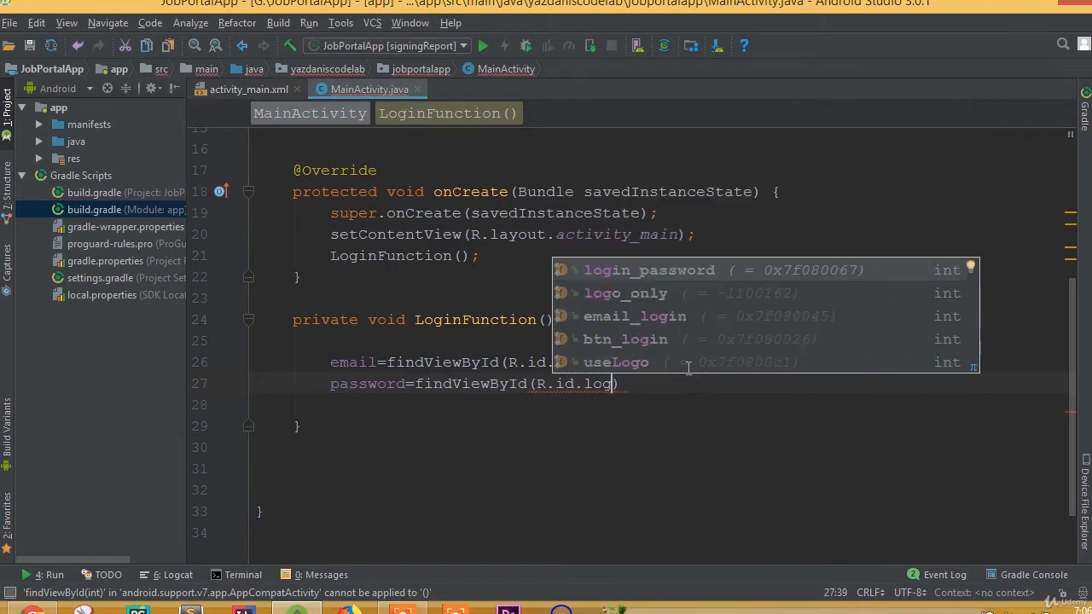
{"action": "left_click", "coordinate": [648, 270]}
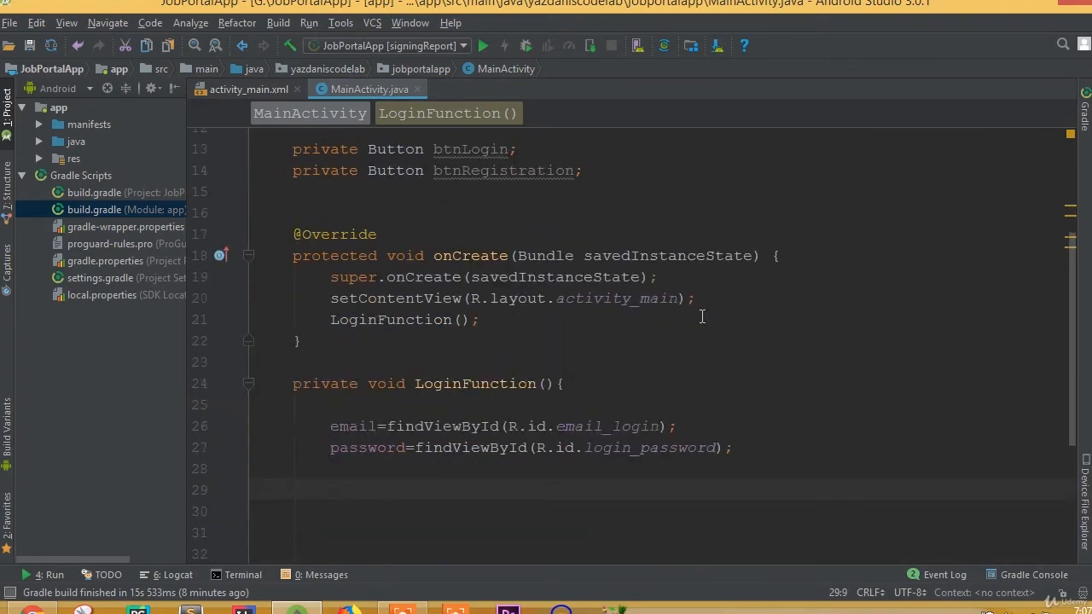
- Bind btnLogin = findViewById(R.id.btn_login); in LoginFunction
{"action": "type", "text": "bt"}
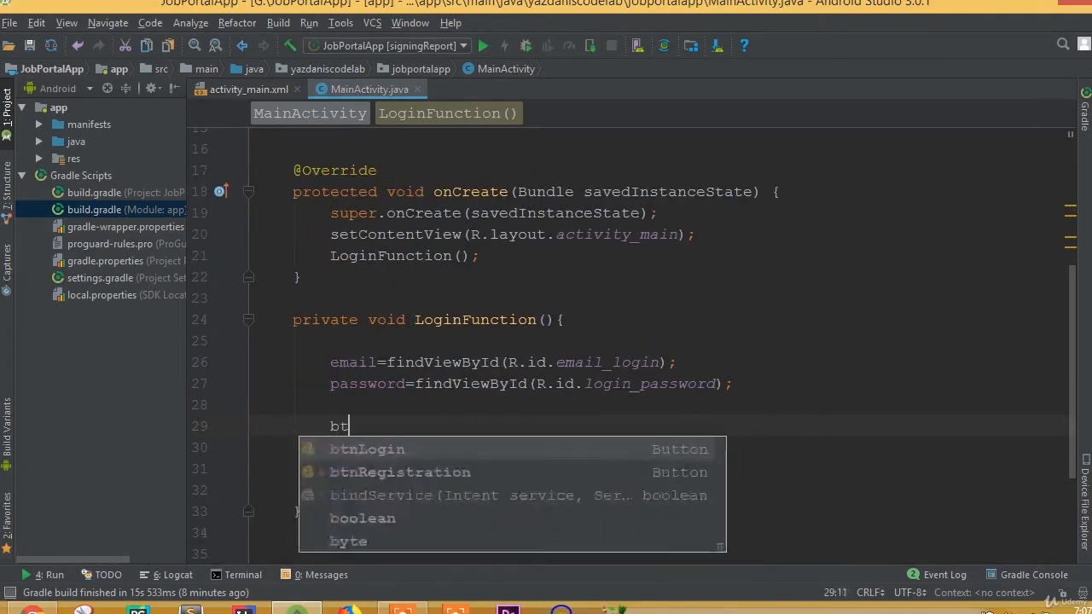
{"action": "left_click", "coordinate": [368, 449]}
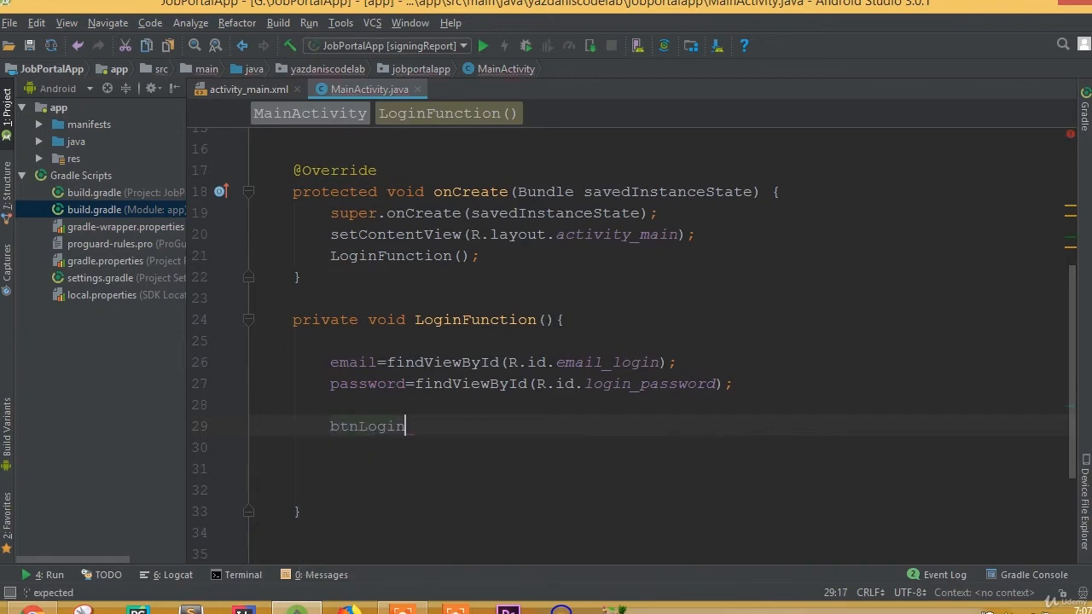
{"action": "type", "text": "=findViewById()"}
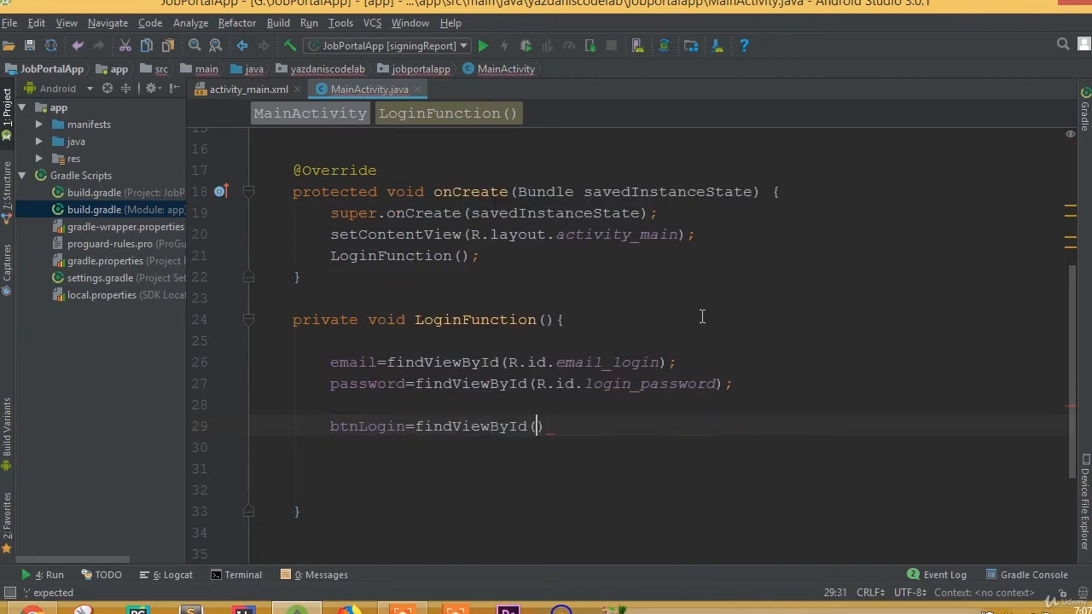
{"action": "type", "text": "R.id."}
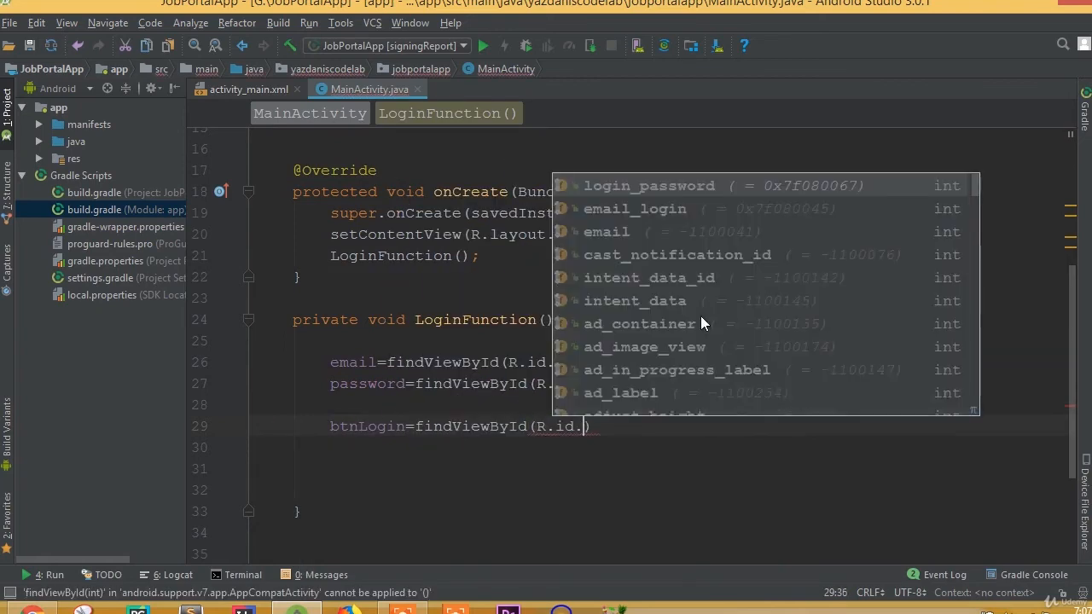
{"action": "type", "text": "btn_login"}
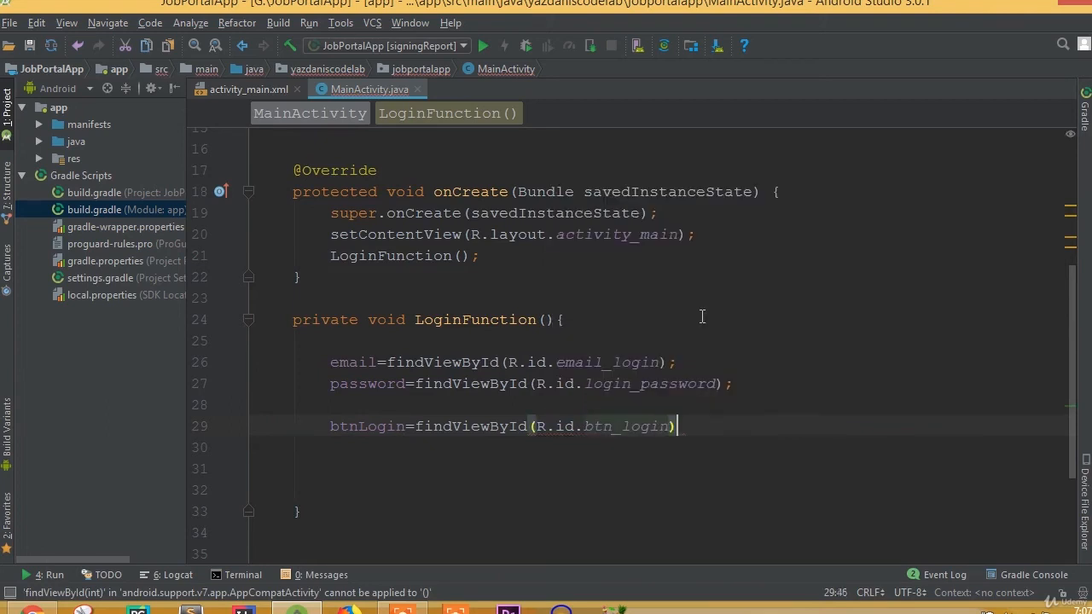
- Start btnRegistration = findViewById(R.id.btn and look up the btn_reg ID in the layout
{"action": "type", "text": "btnRegistration"}
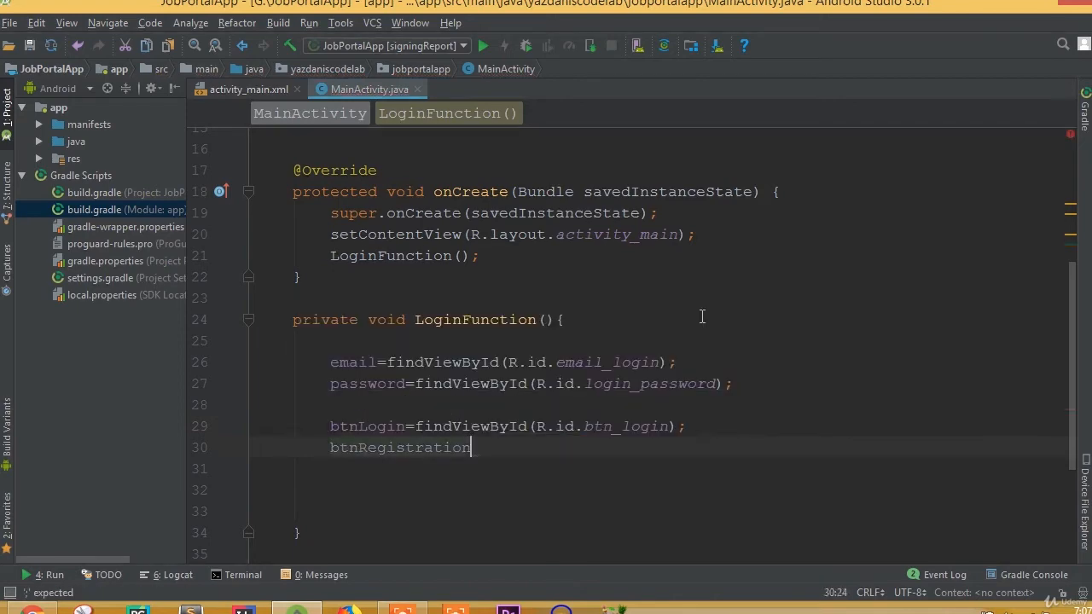
{"action": "type", "text": "=findViewById("}
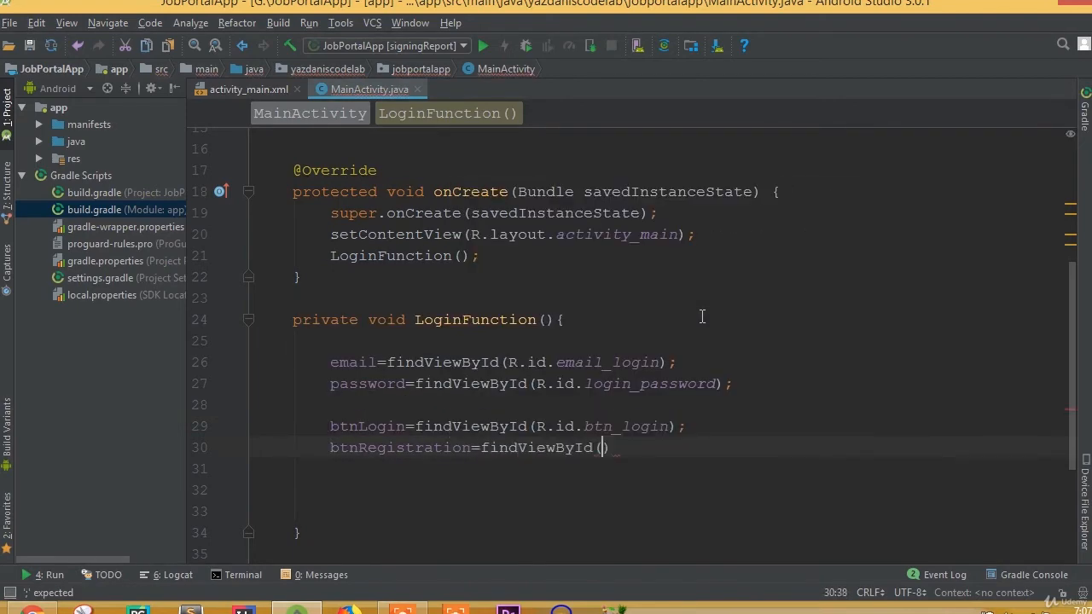
{"action": "type", "text": "R.id."}
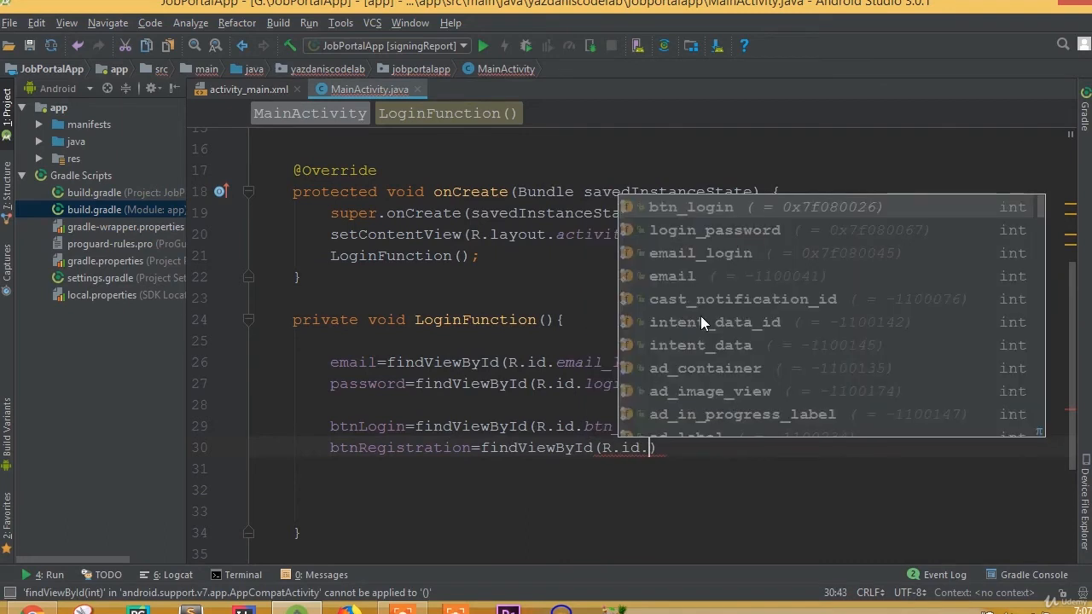
{"action": "type", "text": "btn_reg\""}
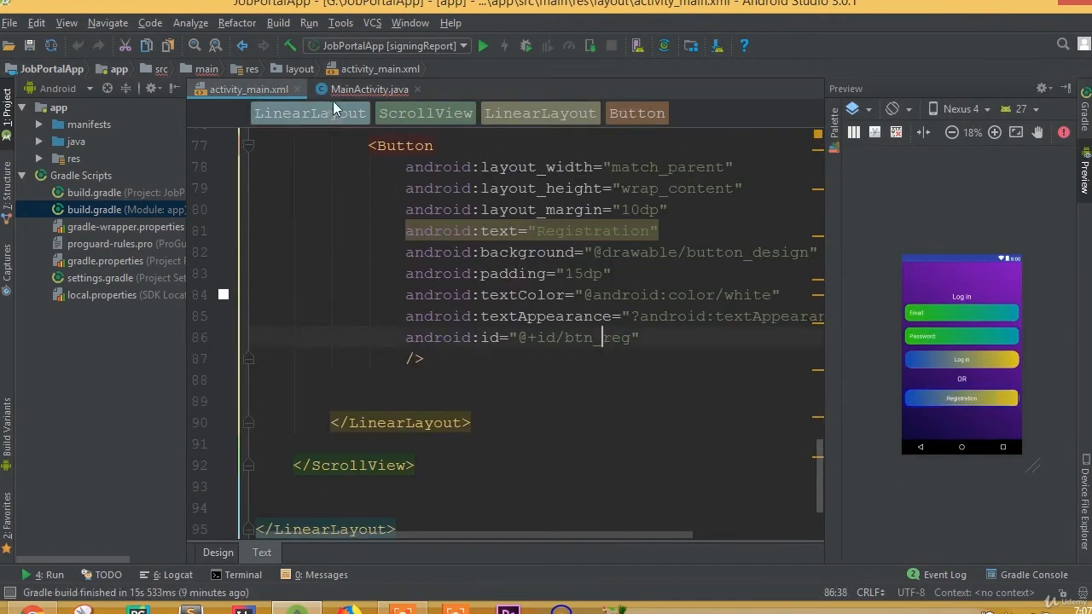
- Complete btnRegistration = findViewById(R.id.btn_reg); in MainActivity.java
{"action": "left_click", "coordinate": [368, 89]}
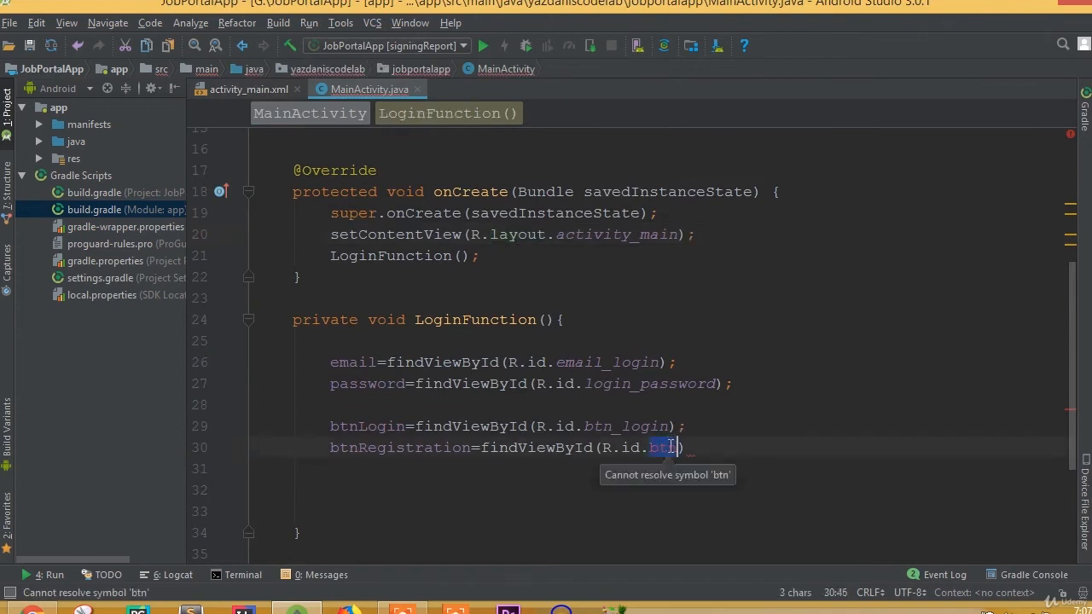
{"action": "type", "text": "btn"}
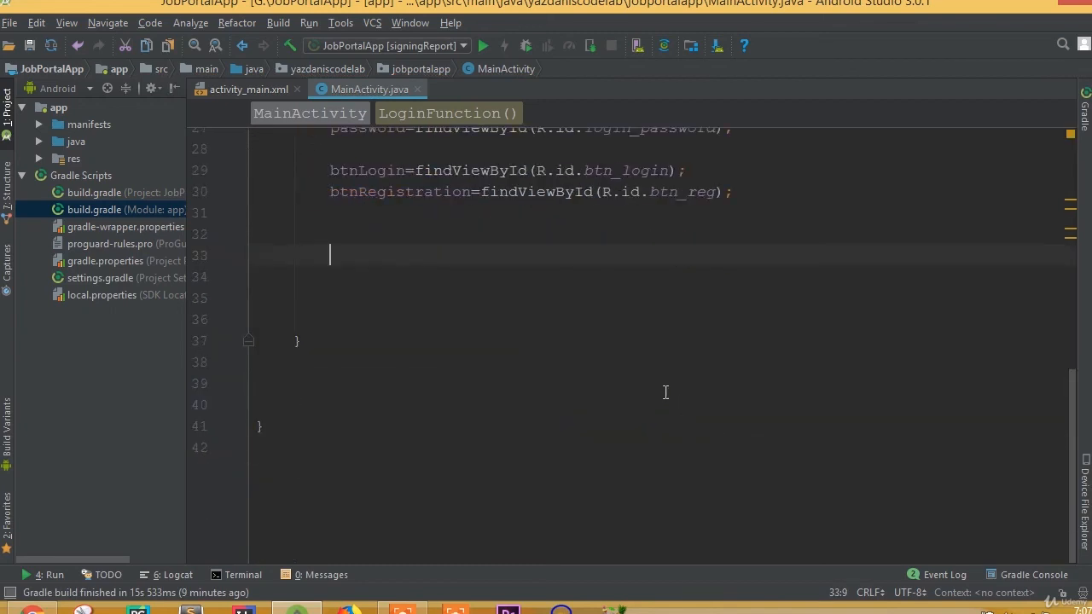
- Add btnLogin.setOnClickListener(new View.OnClickListener()) with a generated empty onClick method
{"action": "type", "text": "btnLogin.setOnClickListener();"}
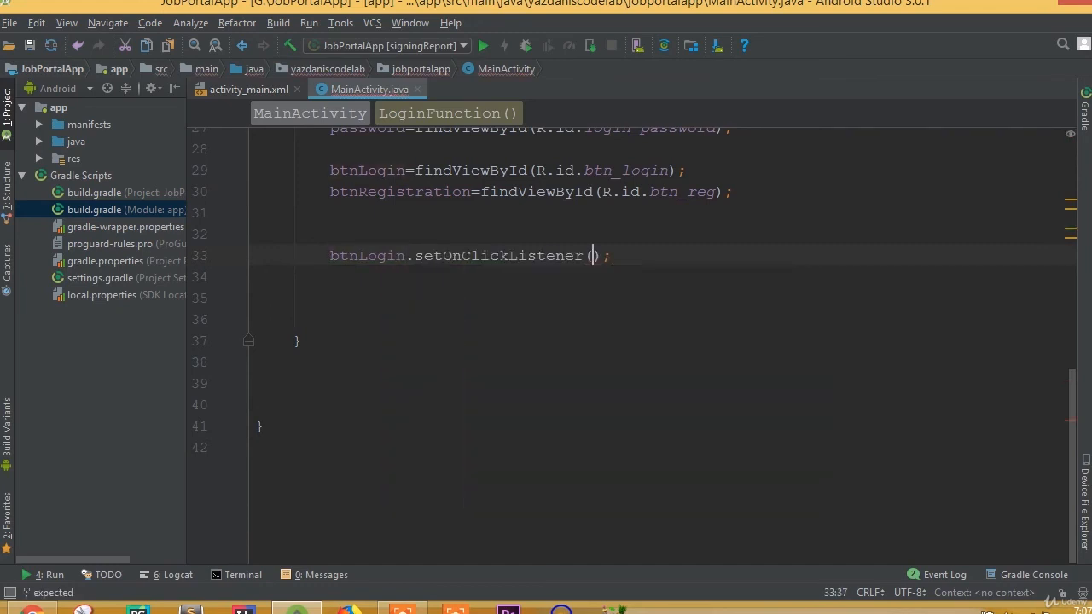
{"action": "type", "text": "new O"}
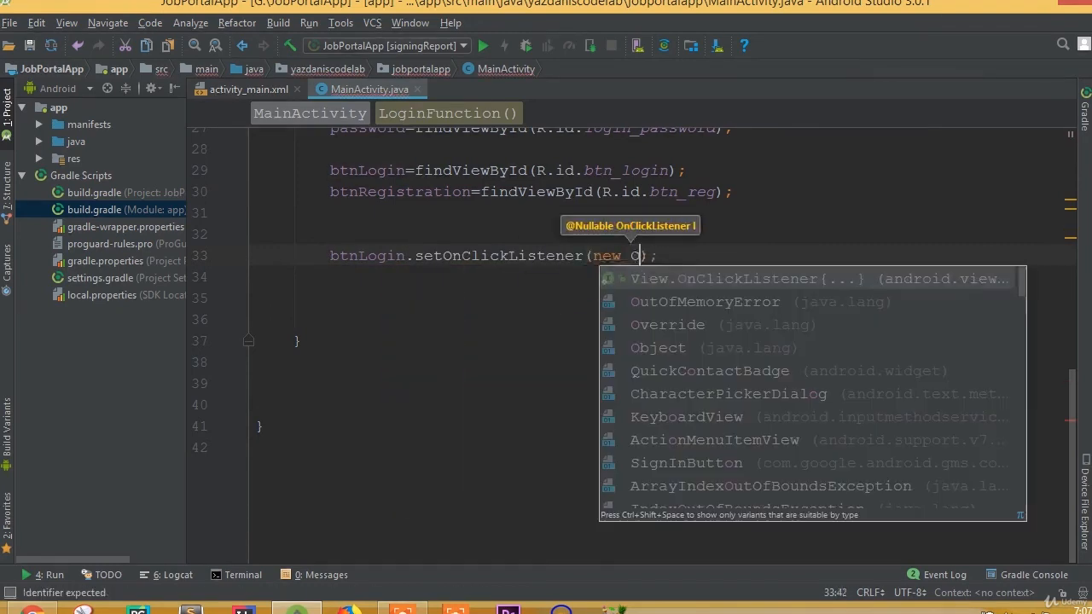
{"action": "left_click", "coordinate": [742, 278]}
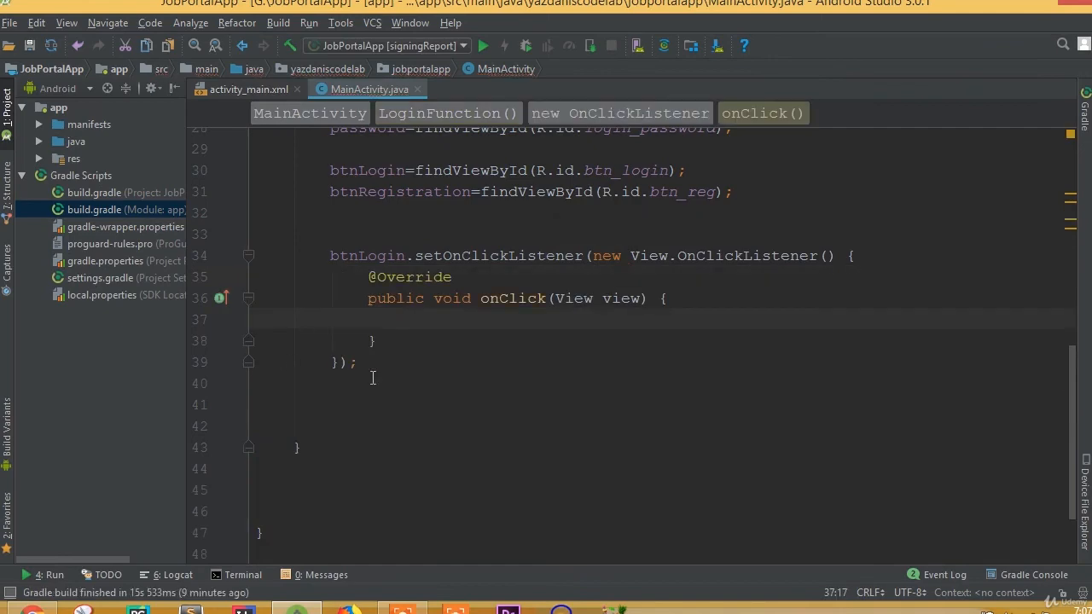
{"action": "type", "text": "btn"}
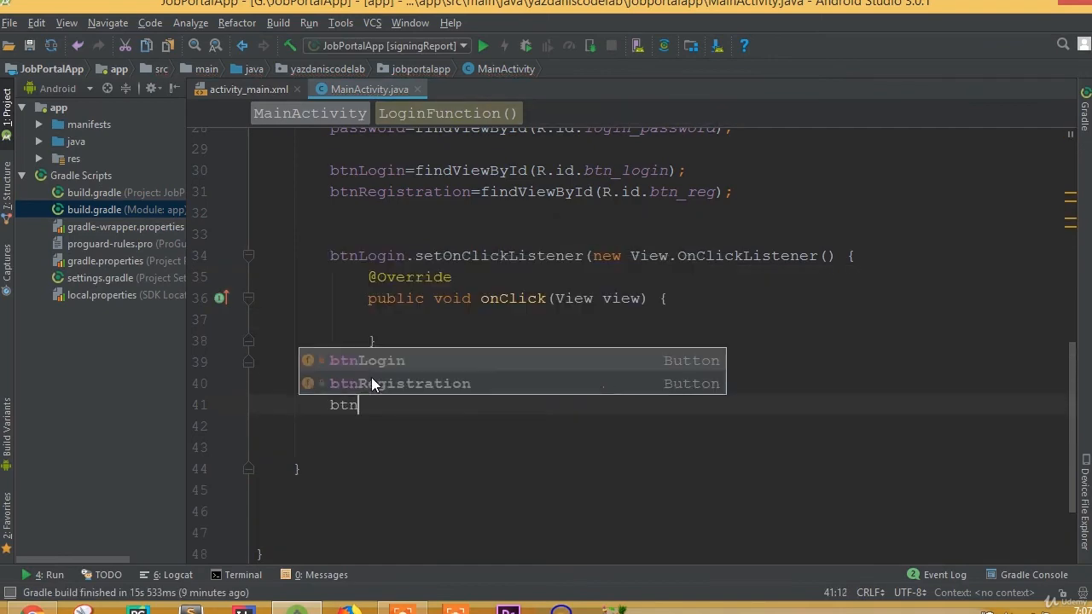